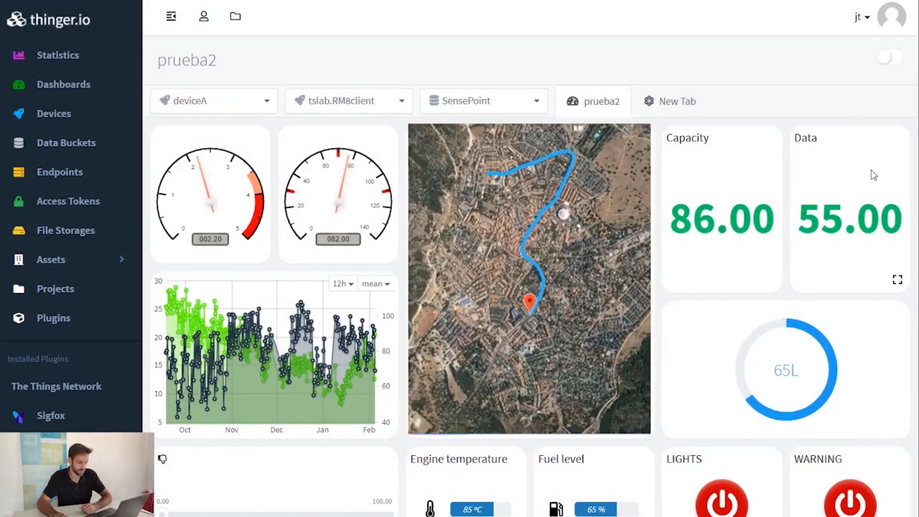
- Toggle dashboard edit mode, give the ACME top bar a lighter blue background, and review Logos
{"action": "left_click", "coordinate": [889, 56]}
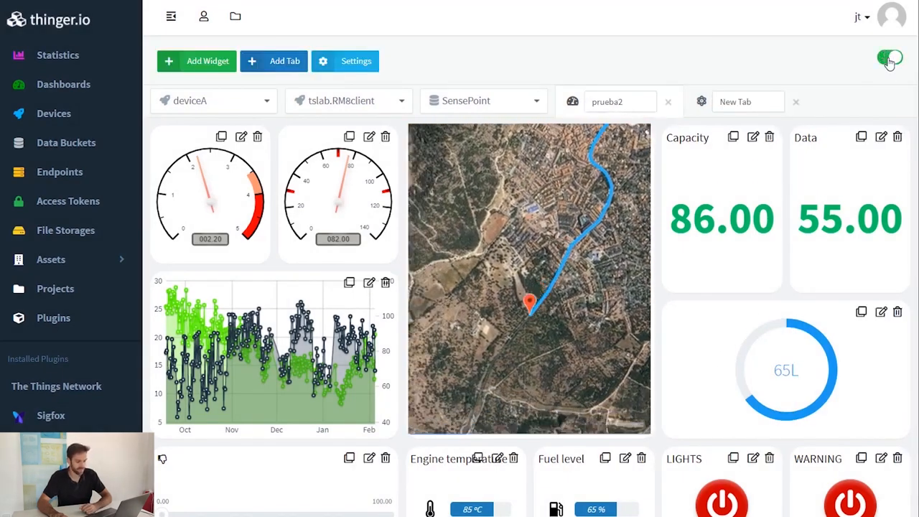
{"action": "left_click", "coordinate": [889, 58]}
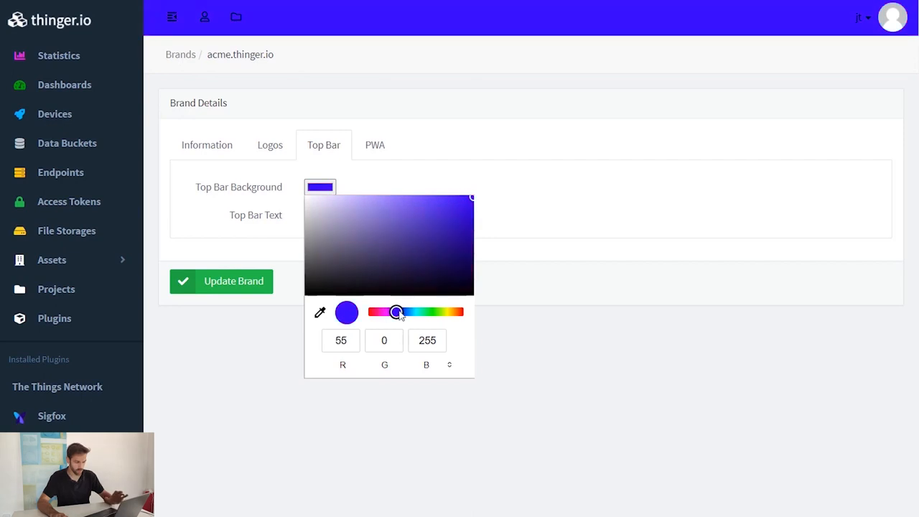
{"action": "left_click_drag", "start_coordinate": [397, 311], "coordinate": [408, 311]}
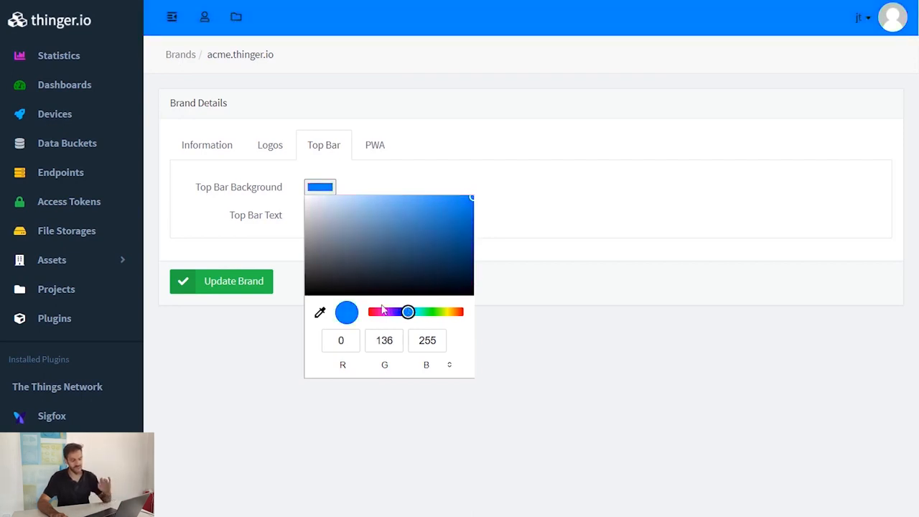
{"action": "left_click", "coordinate": [319, 214]}
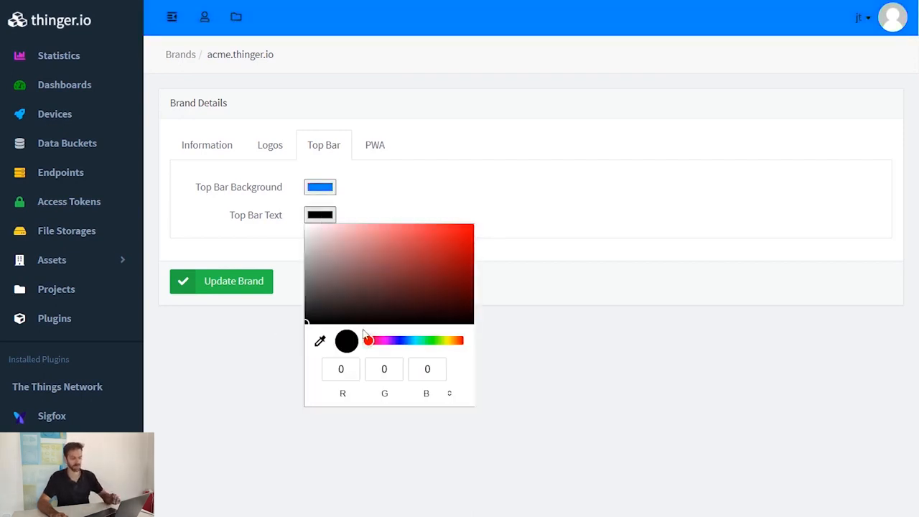
{"action": "left_click", "coordinate": [270, 145]}
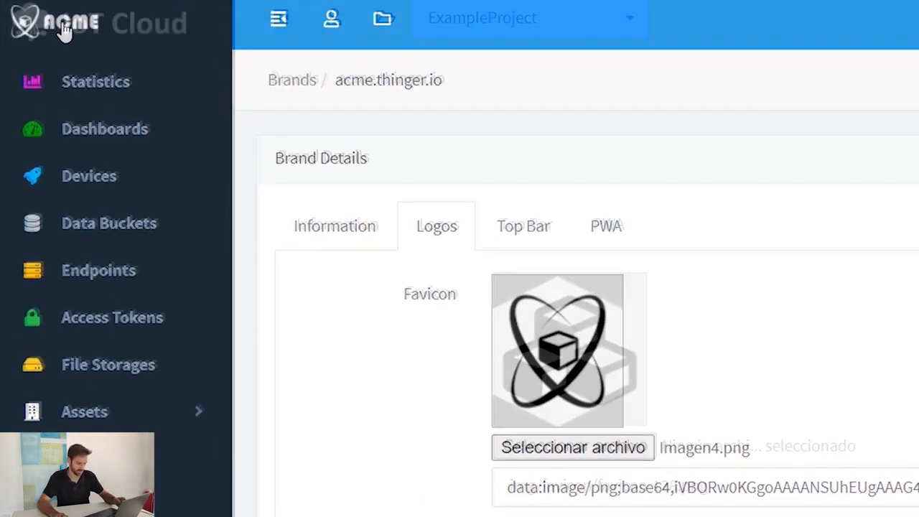
{"action": "left_click", "coordinate": [524, 226]}
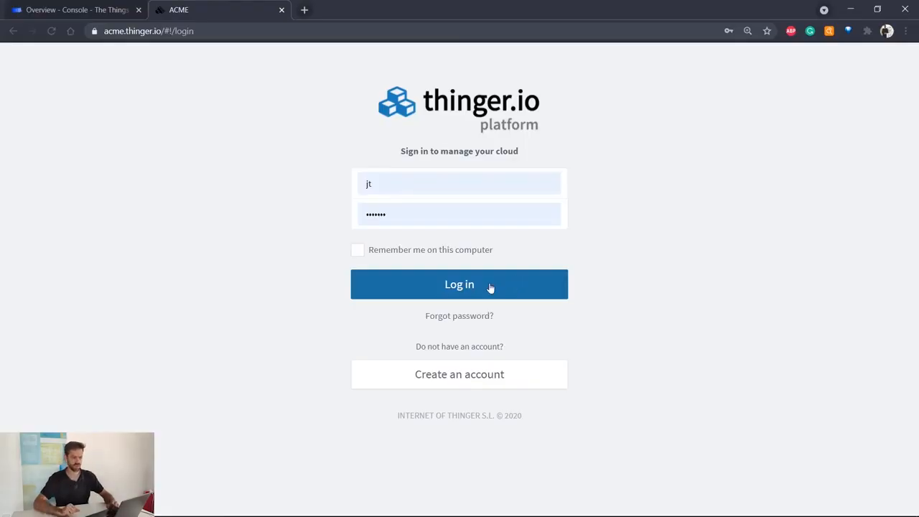
- Sign in to the thinger.io console and go to the Plugins list
{"action": "left_click", "coordinate": [458, 284]}
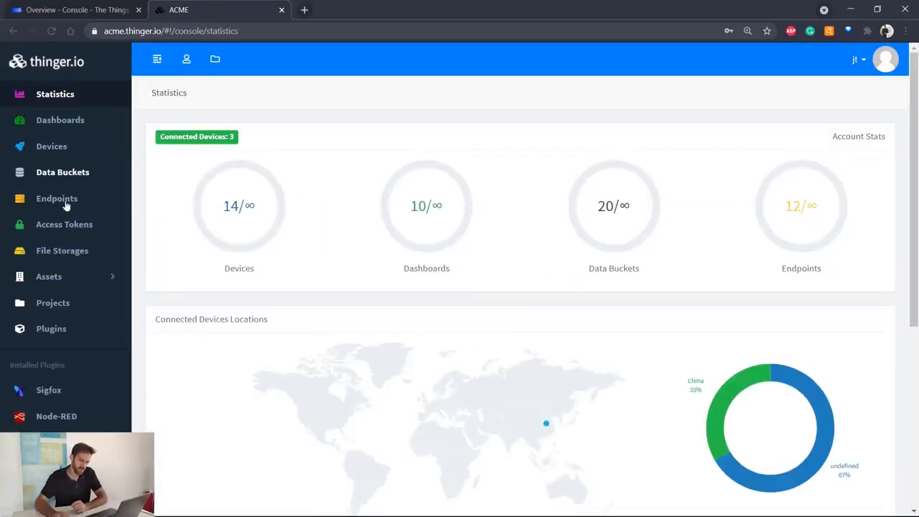
{"action": "left_click", "coordinate": [51, 328]}
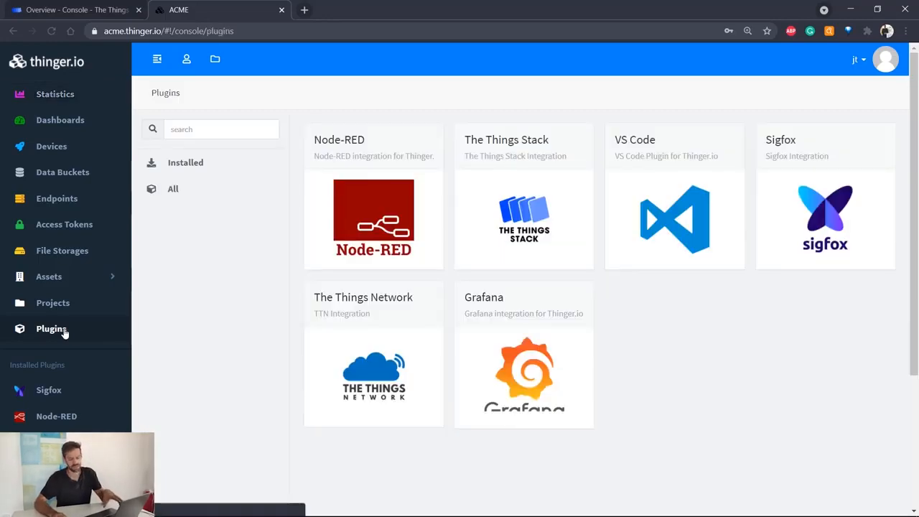
{"action": "mouse_move", "coordinate": [353, 231]}
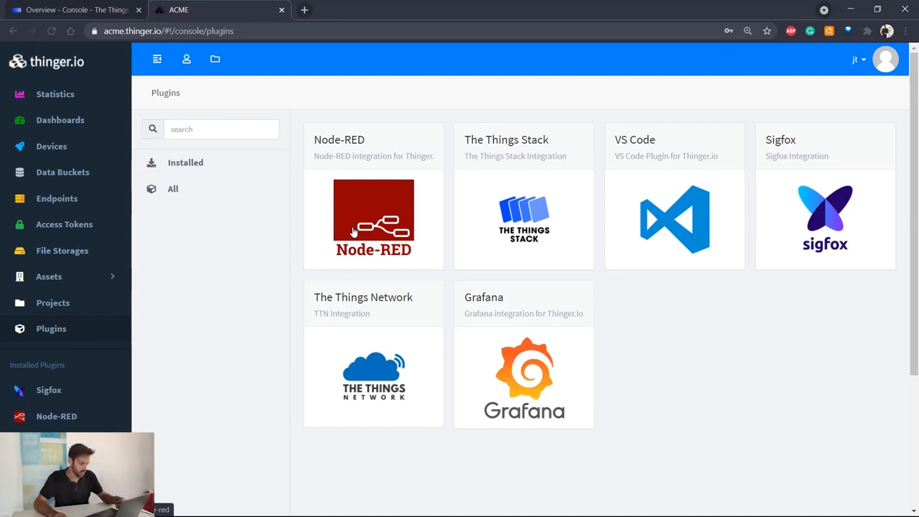
{"action": "mouse_move", "coordinate": [646, 229]}
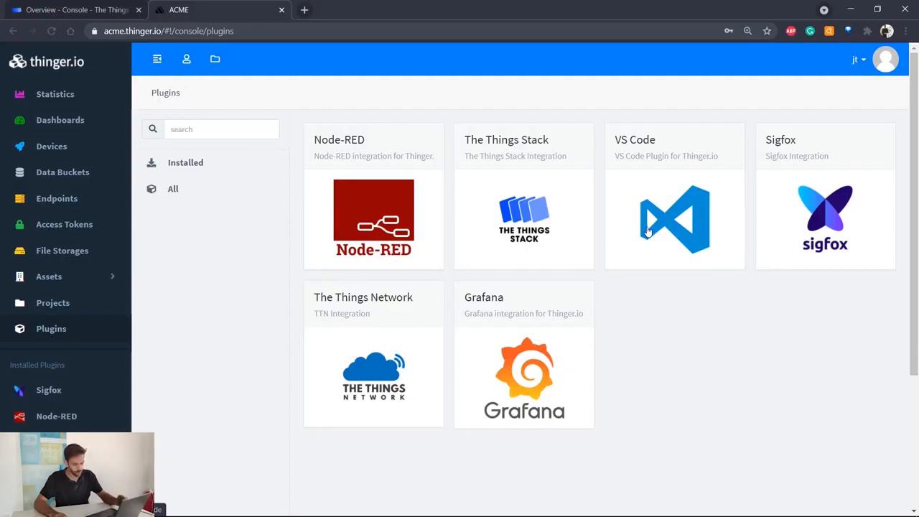
{"action": "mouse_move", "coordinate": [524, 228]}
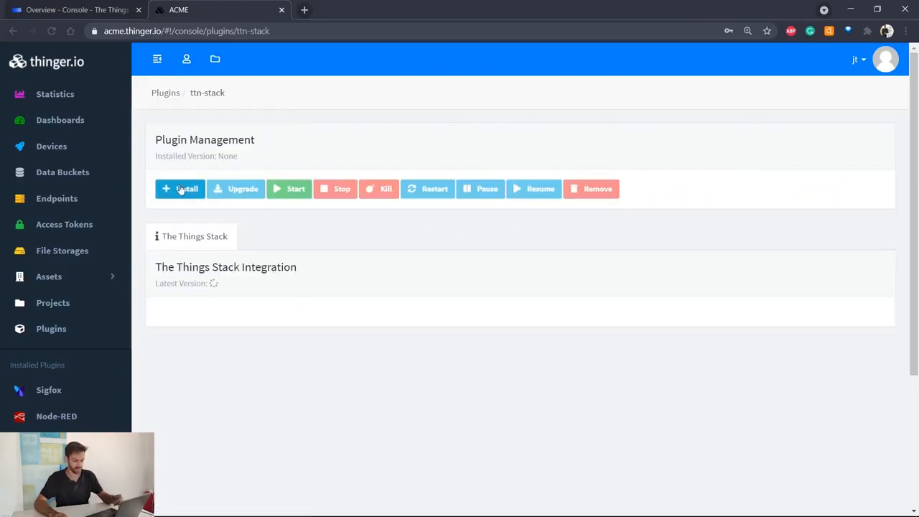
- Install The Things Stack plugin version 1.0.1, start it, and review its logs
{"action": "left_click", "coordinate": [181, 189]}
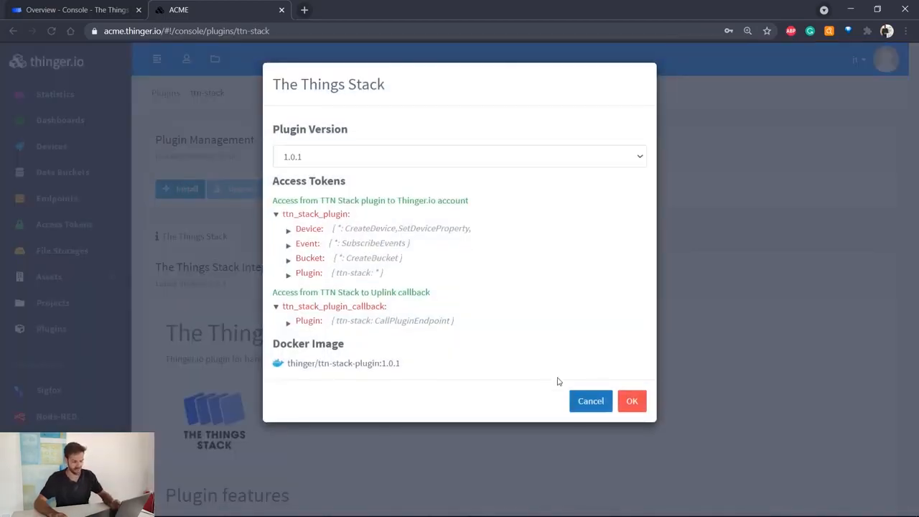
{"action": "left_click", "coordinate": [632, 401]}
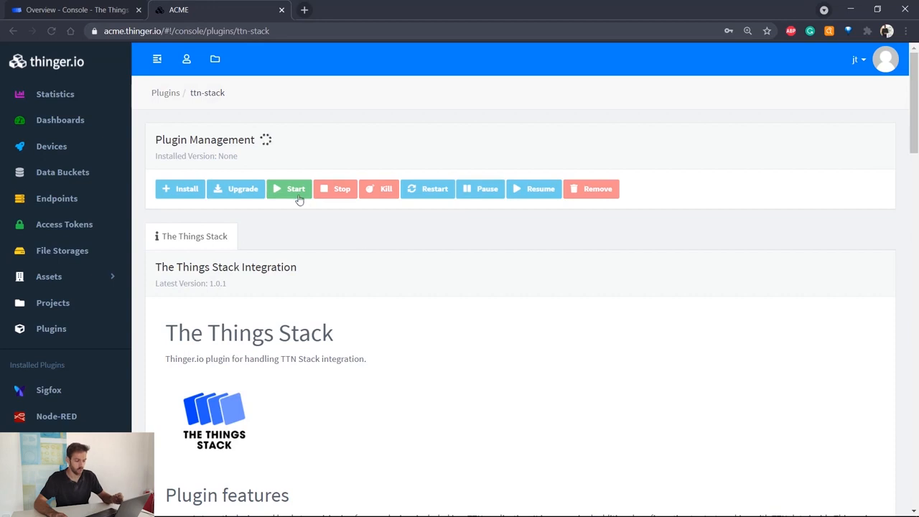
{"action": "left_click", "coordinate": [180, 188]}
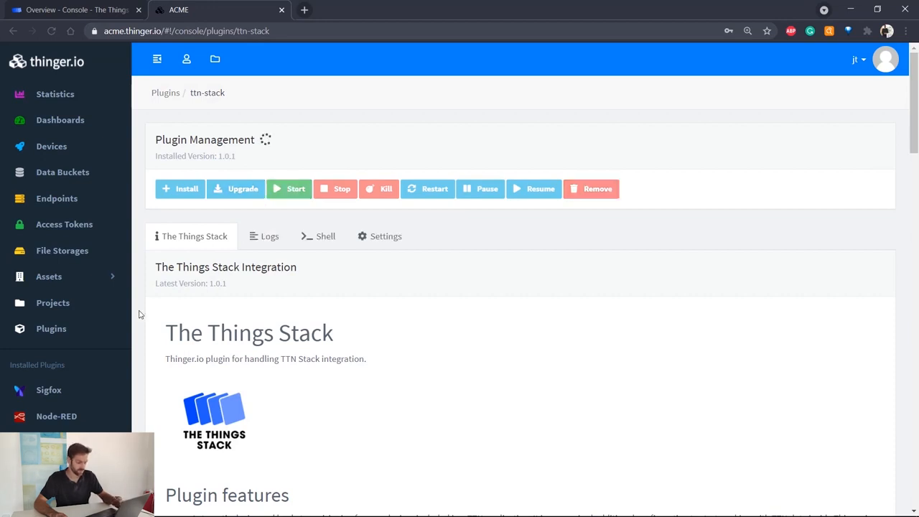
{"action": "left_click", "coordinate": [269, 236]}
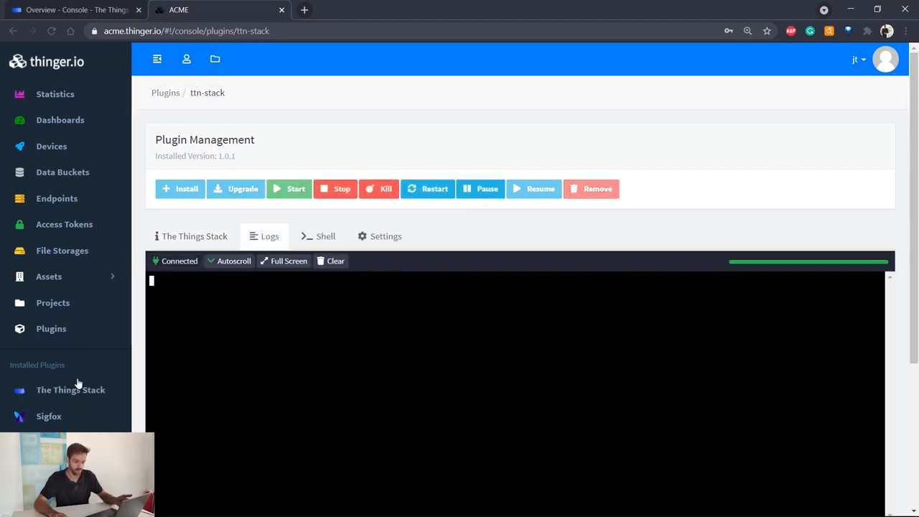
{"action": "mouse_move", "coordinate": [70, 389]}
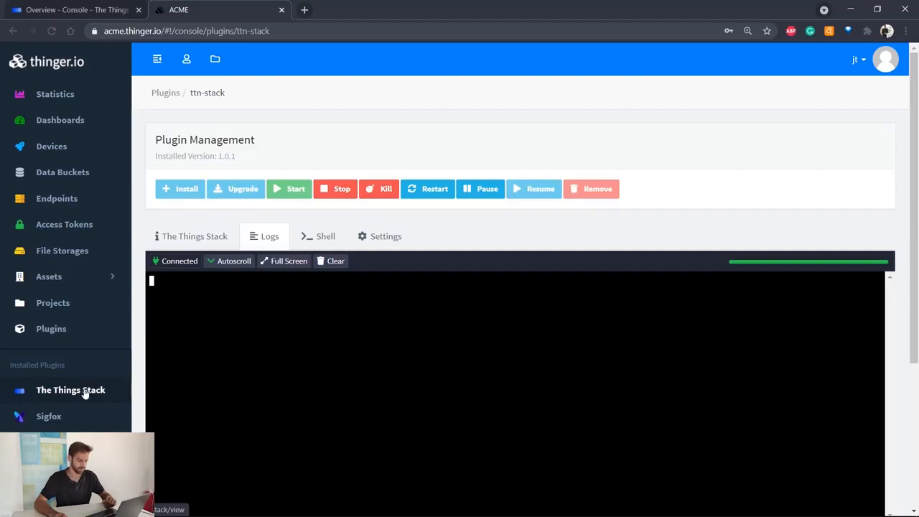
{"action": "scroll", "scroll_direction": "down", "scroll_amount": 3}
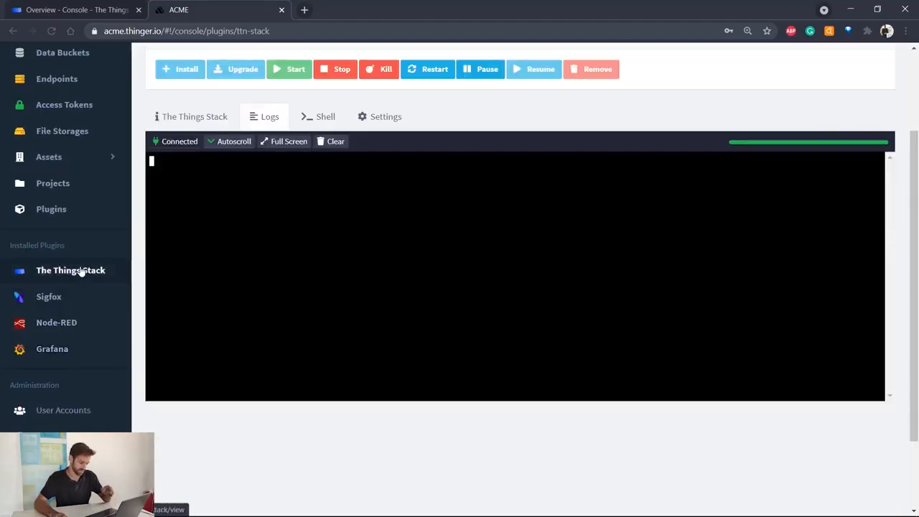
{"action": "scroll", "scroll_direction": "down", "scroll_amount": 3}
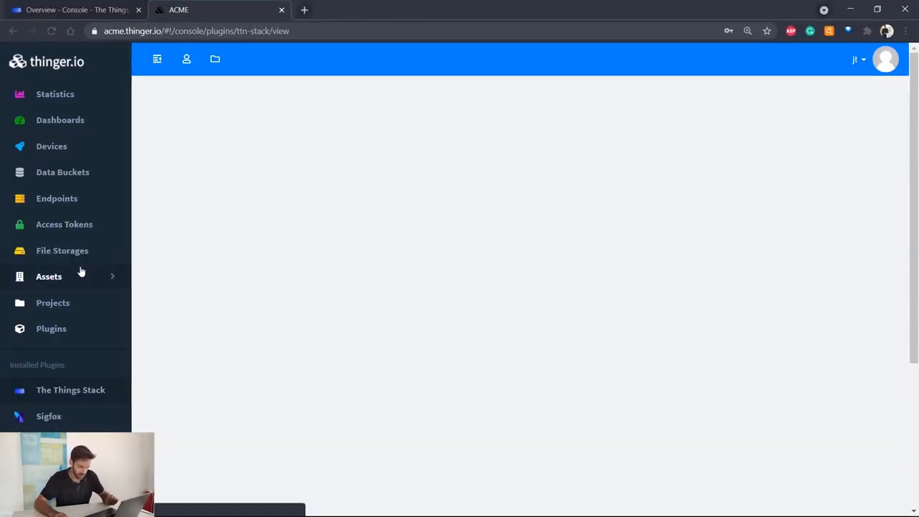
- Add an application named 'air-quality-sensor' in The Things Stack plugin
{"action": "left_click", "coordinate": [70, 390]}
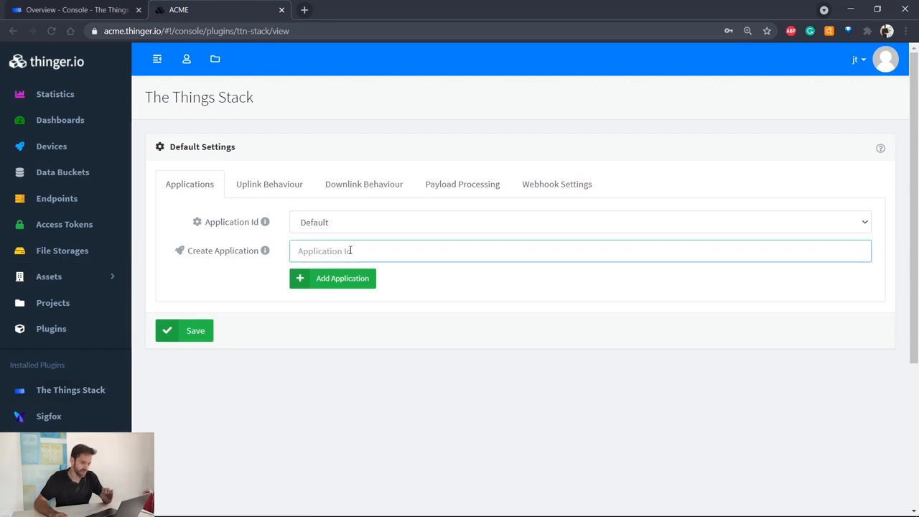
{"action": "type", "text": "a"}
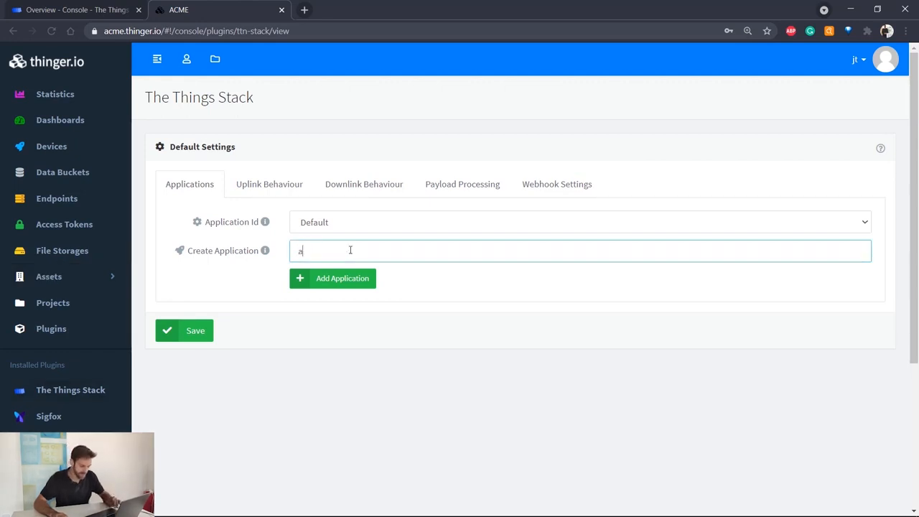
{"action": "type", "text": "ir-qual"}
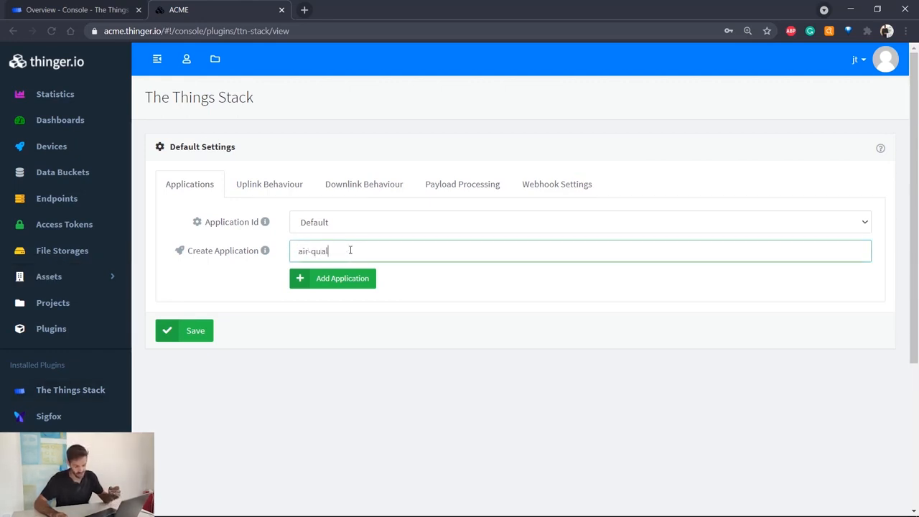
{"action": "type", "text": "ity-"}
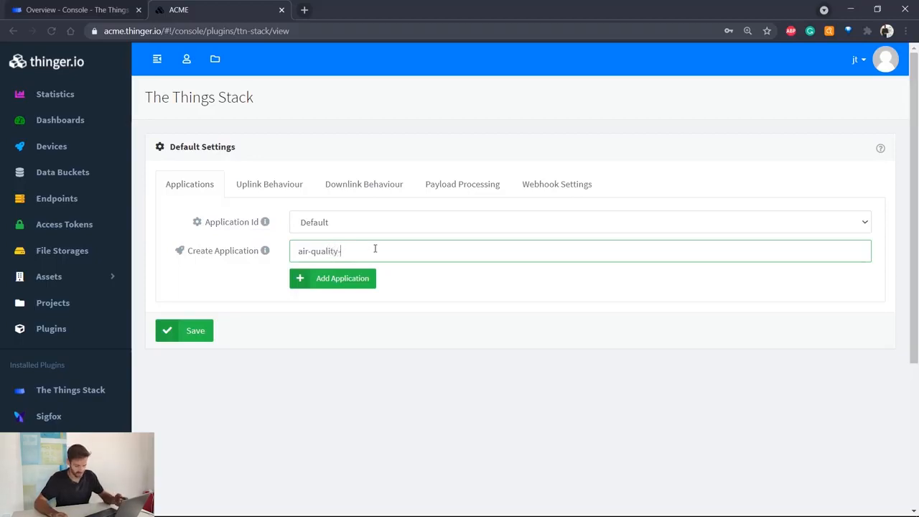
{"action": "type", "text": "sensor"}
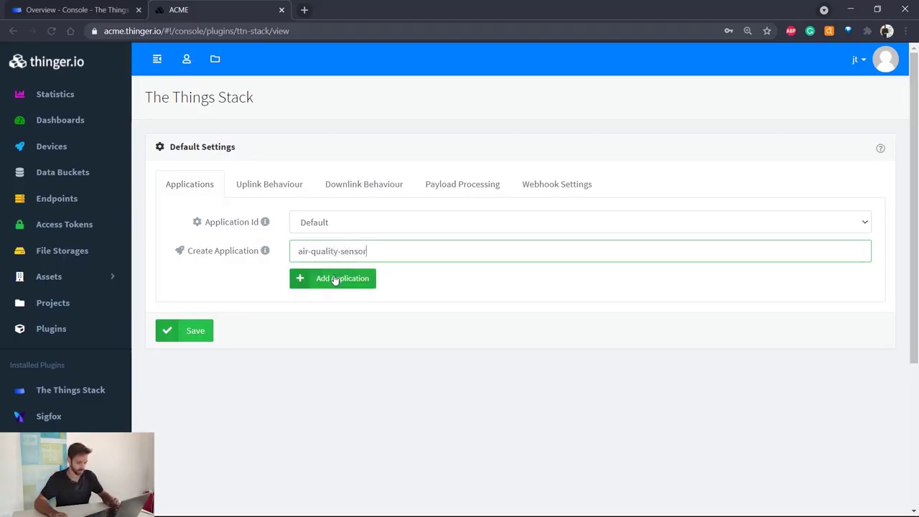
{"action": "left_click", "coordinate": [332, 278]}
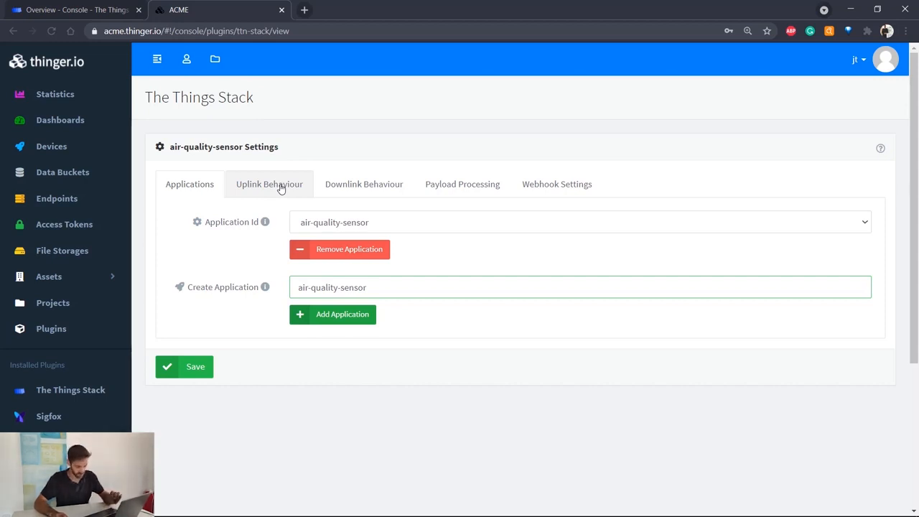
- Enable auto-provisioning with the AIQ_ device prefix and a connection timeout of 2
{"action": "left_click", "coordinate": [269, 183]}
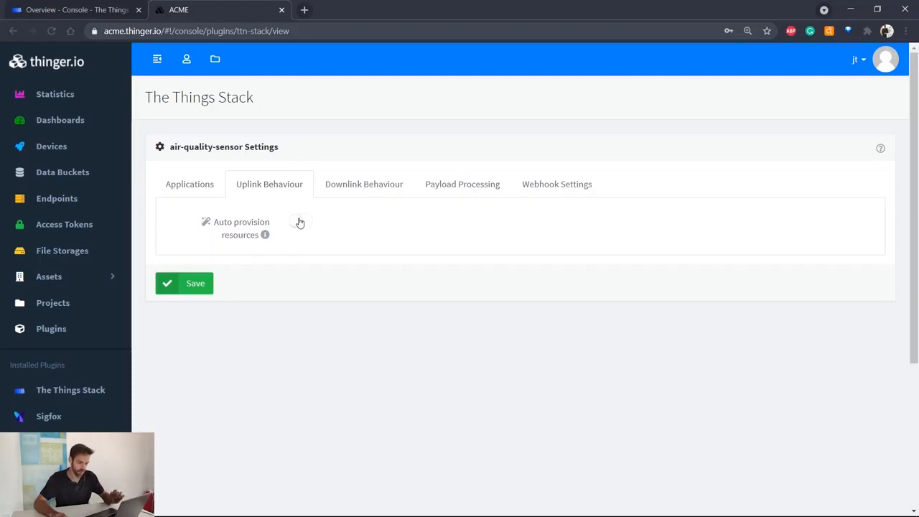
{"action": "left_click", "coordinate": [301, 221]}
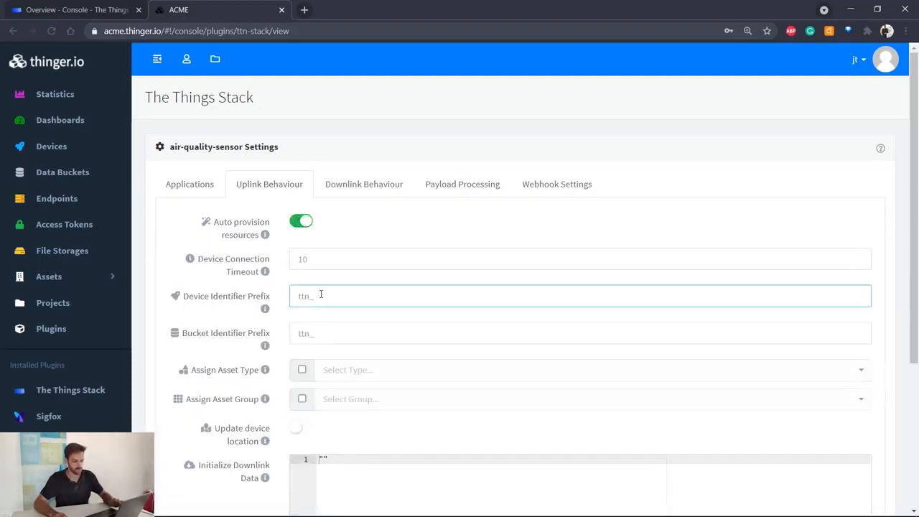
{"action": "type", "text": "AIQ-"}
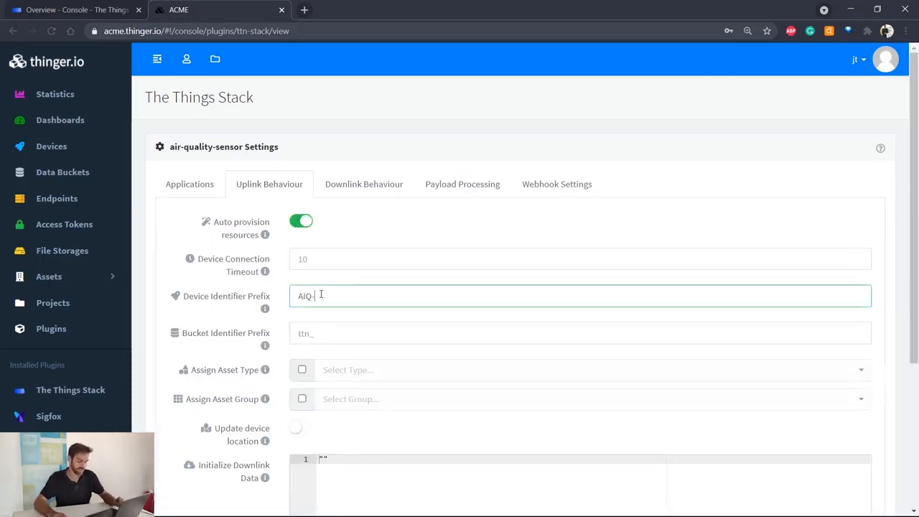
{"action": "type", "text": "A"}
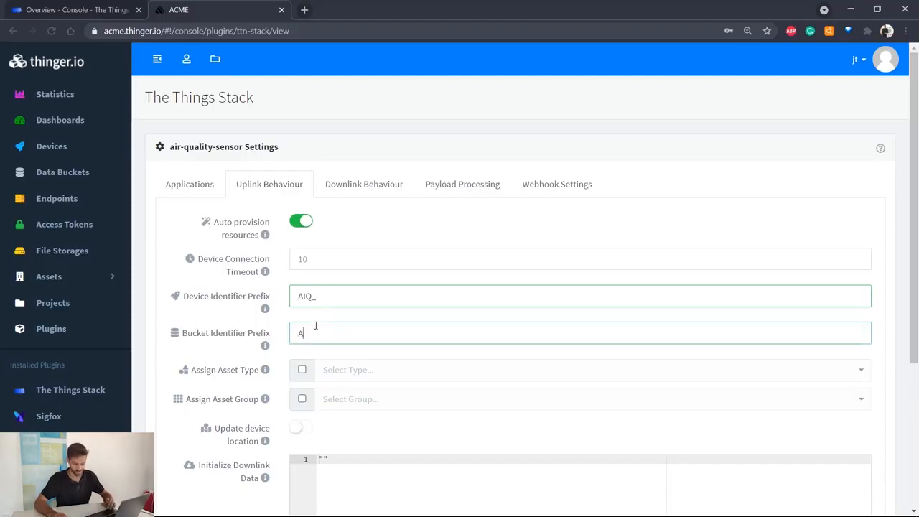
{"action": "type", "text": "IQ_"}
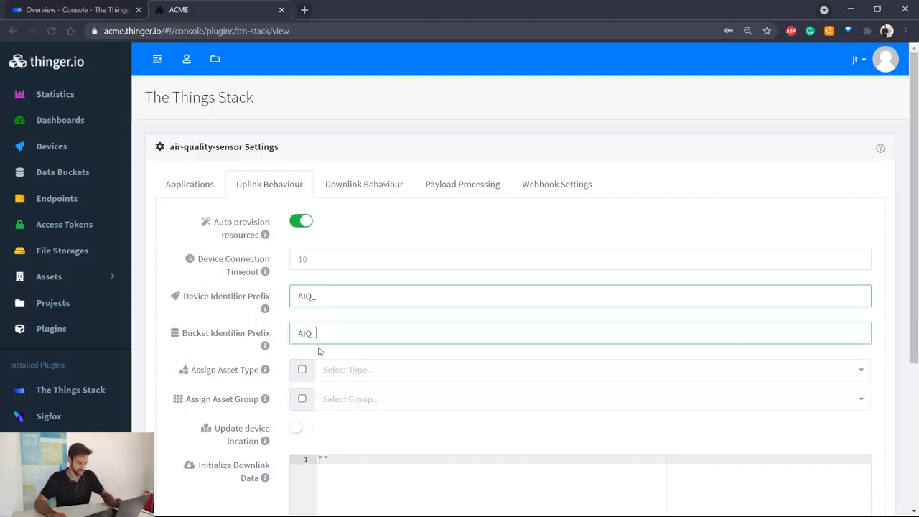
{"action": "left_click", "coordinate": [581, 259]}
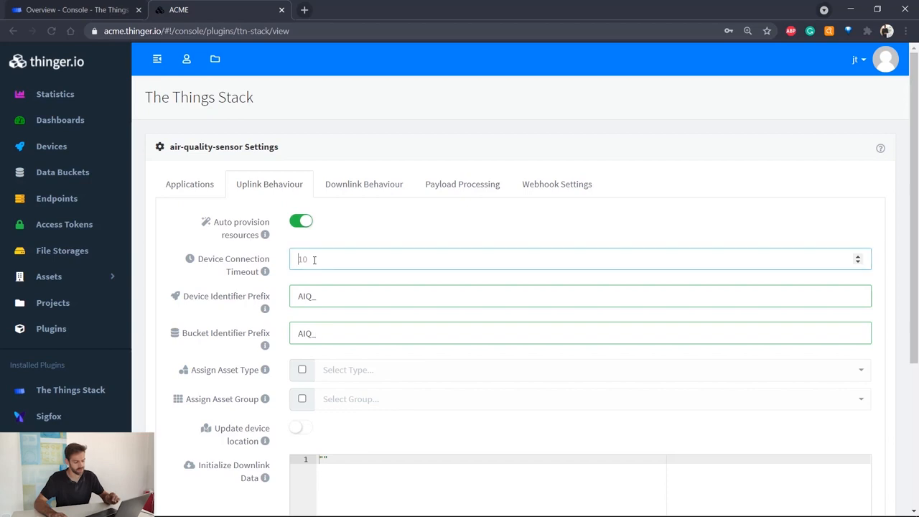
{"action": "type", "text": "2"}
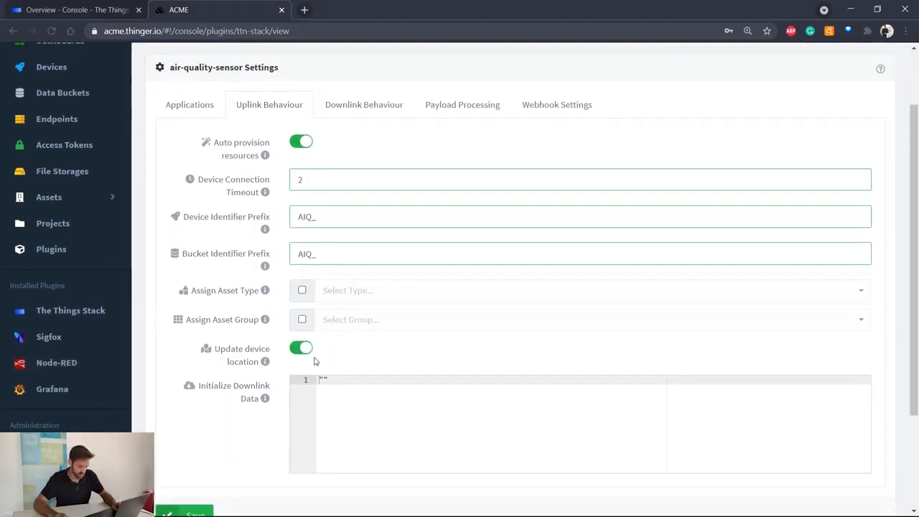
- Enter the initial downlink data {"aiq_threshold":100}
{"action": "type", "text": "aiq_"}
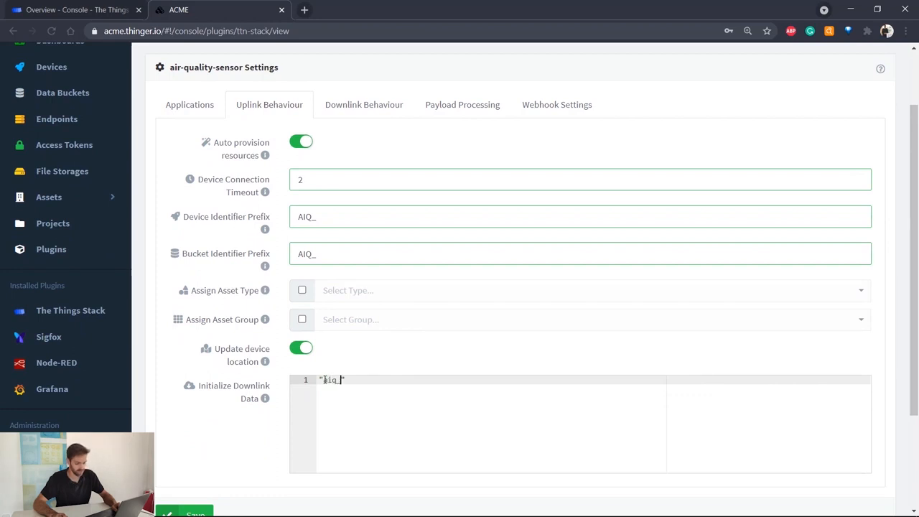
{"action": "type", "text": "_threshold"}
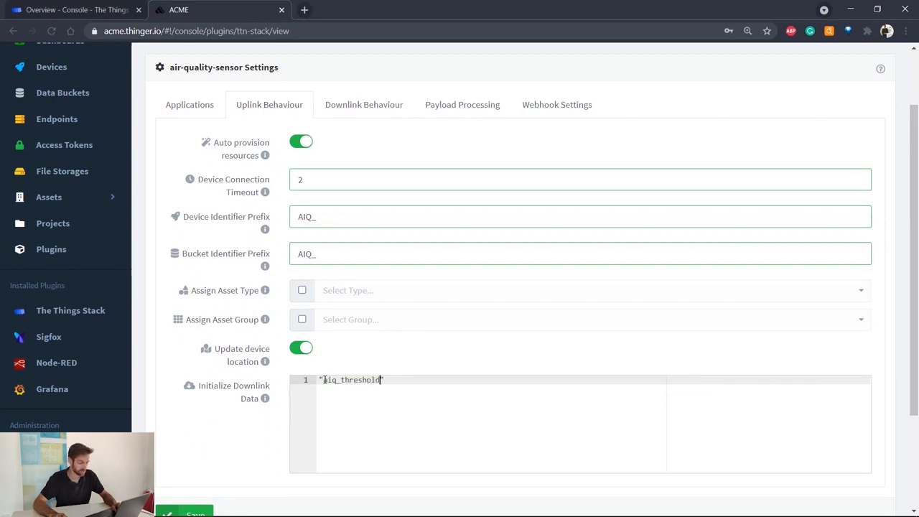
{"action": "type", "text": "{"}
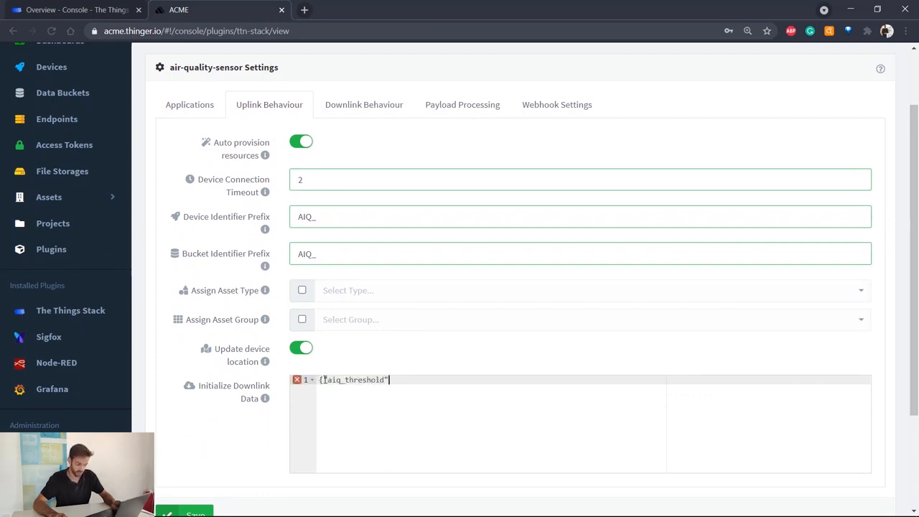
{"action": "type", "text": ":100}"}
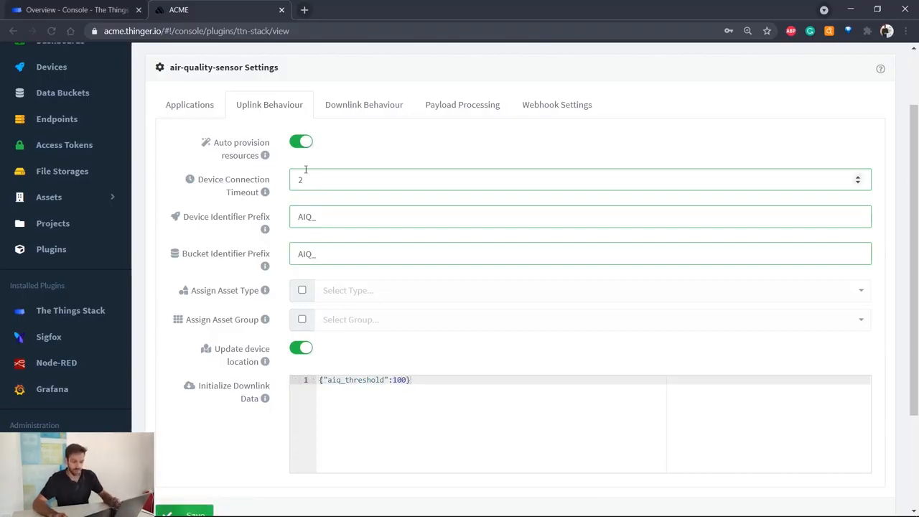
{"action": "mouse_move", "coordinate": [364, 105]}
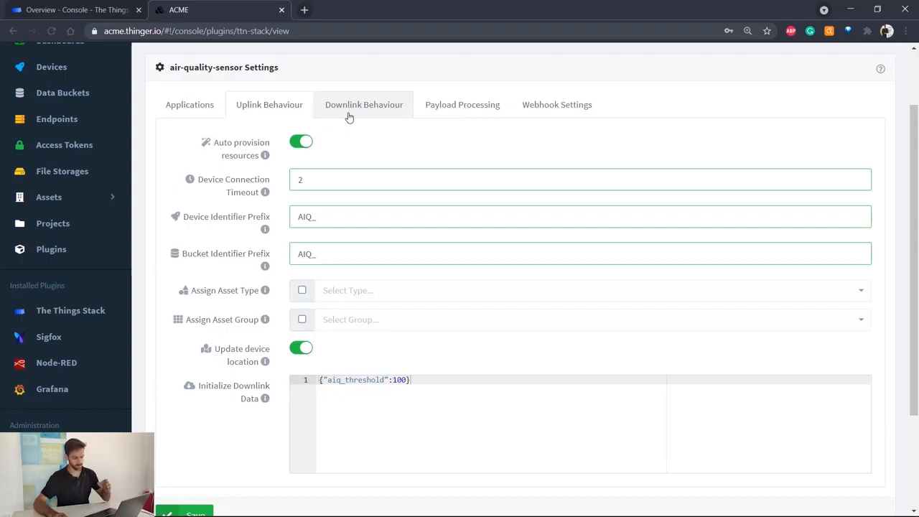
- Push downlinks to the queue with NORMAL priority and enable payload processing
{"action": "left_click", "coordinate": [365, 104]}
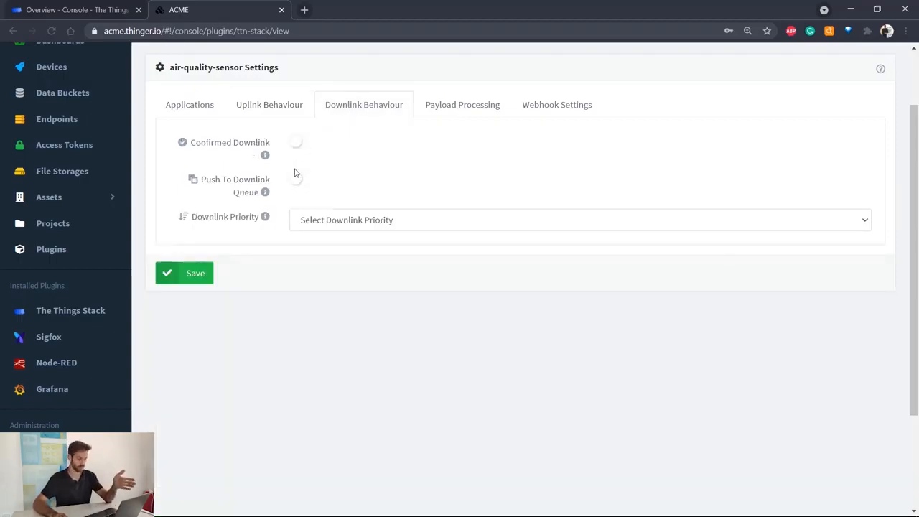
{"action": "left_click", "coordinate": [300, 178]}
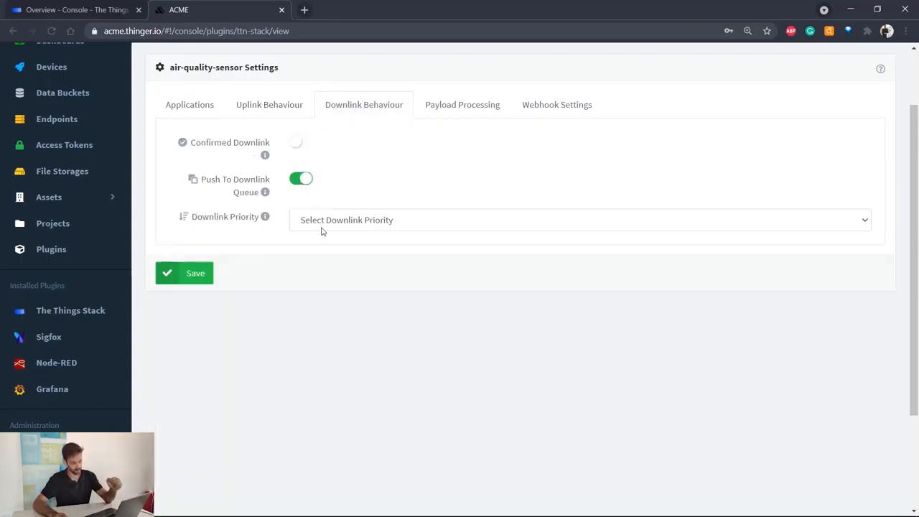
{"action": "left_click", "coordinate": [582, 219]}
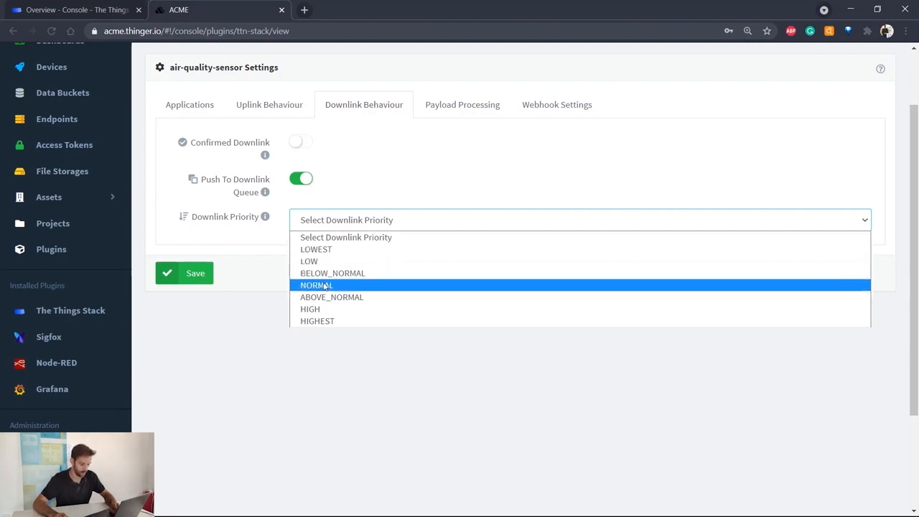
{"action": "left_click", "coordinate": [317, 285]}
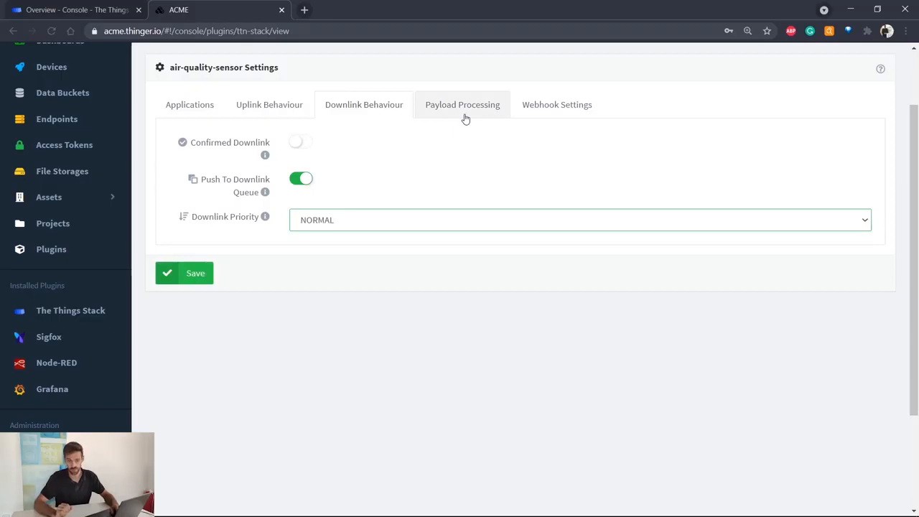
{"action": "left_click", "coordinate": [462, 104]}
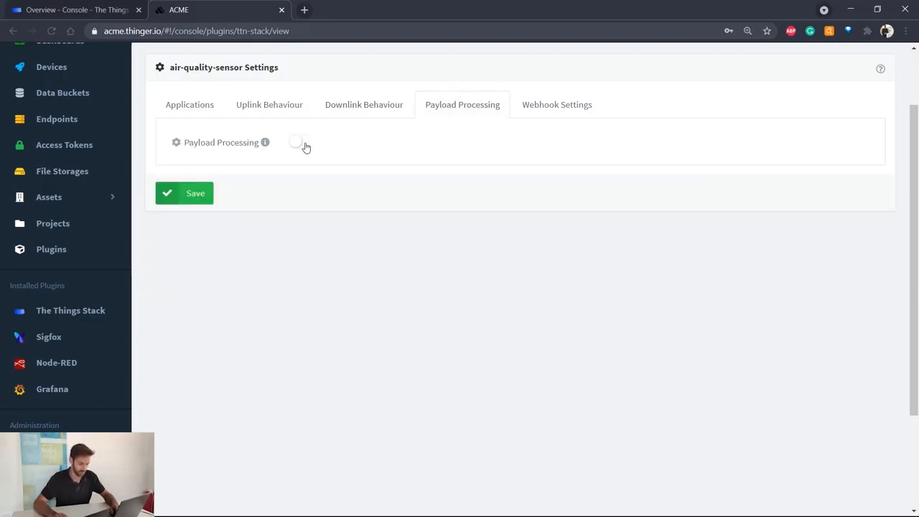
{"action": "left_click", "coordinate": [300, 141]}
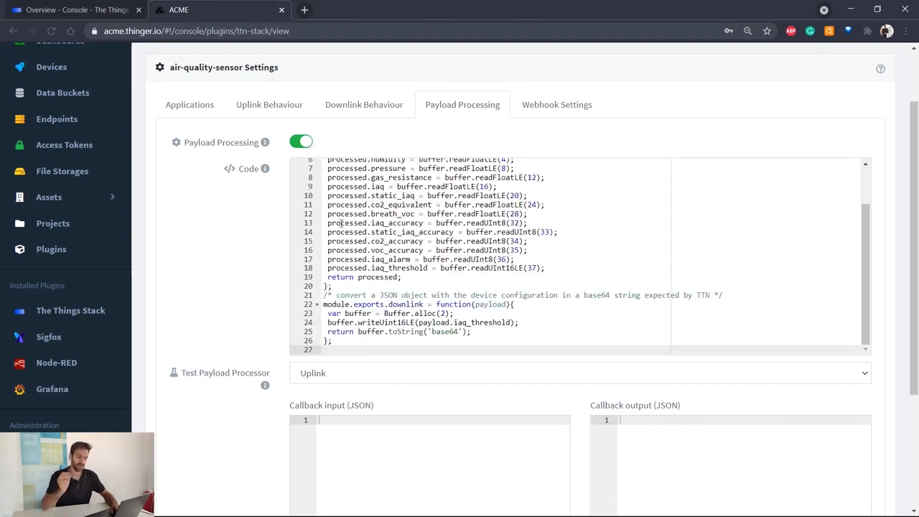
{"action": "mouse_move", "coordinate": [344, 219]}
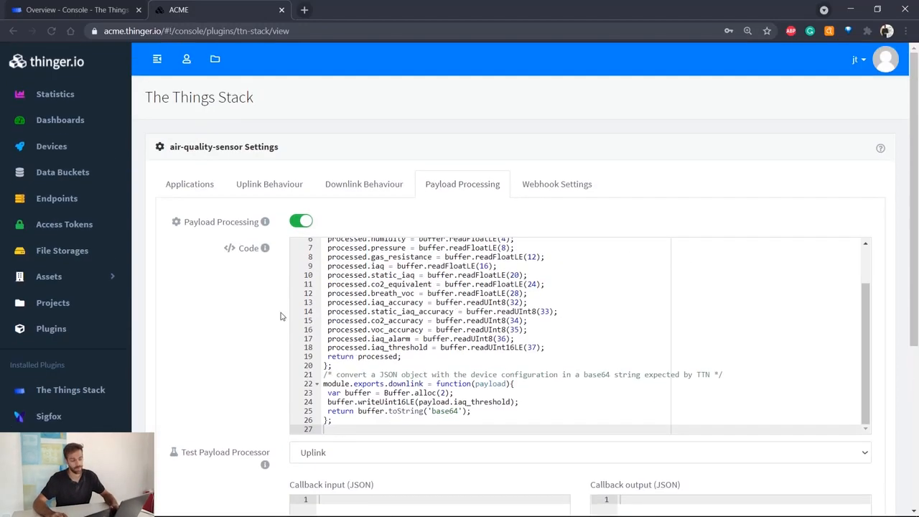
- View the webhook endpoint base URL, authorization header and uplink path
{"action": "left_click", "coordinate": [556, 184]}
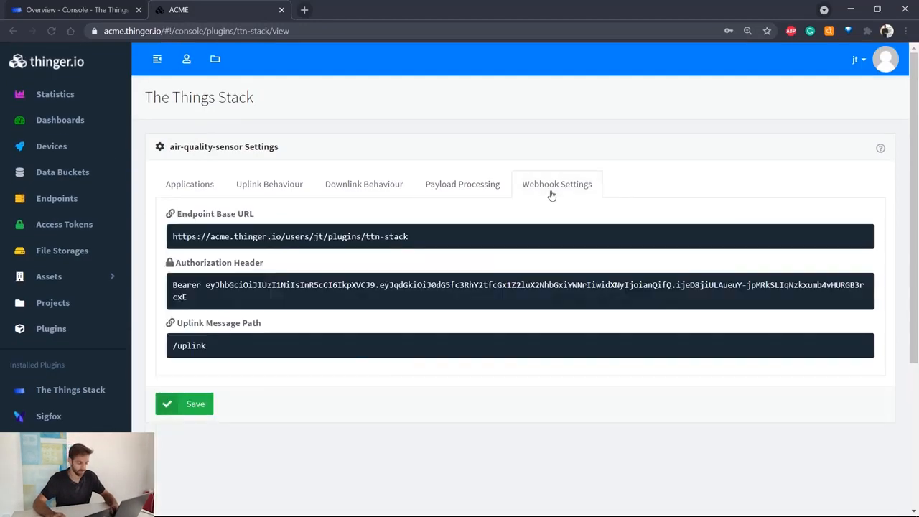
{"action": "mouse_move", "coordinate": [419, 241]}
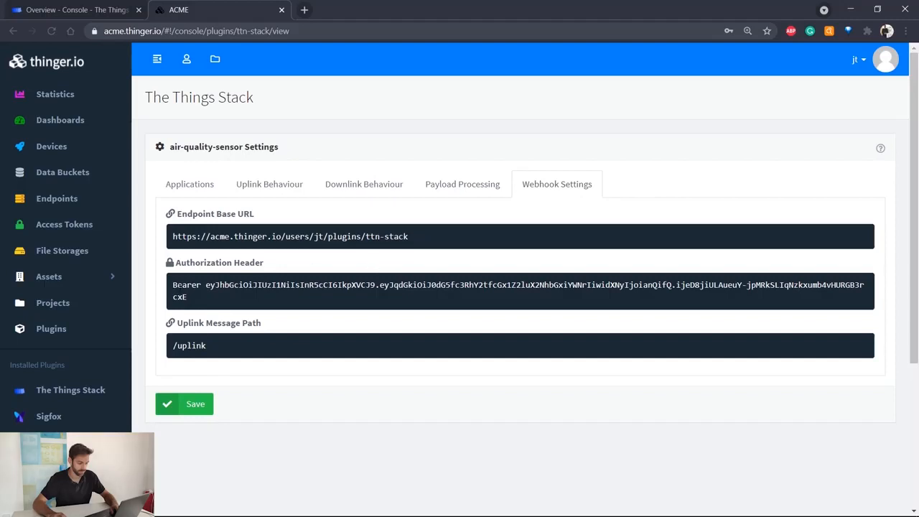
{"action": "mouse_move", "coordinate": [183, 140]}
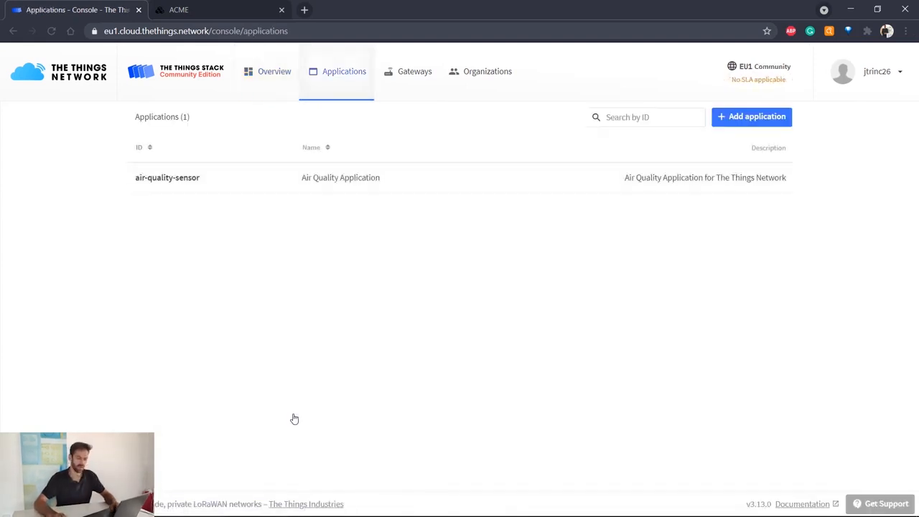
{"action": "mouse_move", "coordinate": [751, 116]}
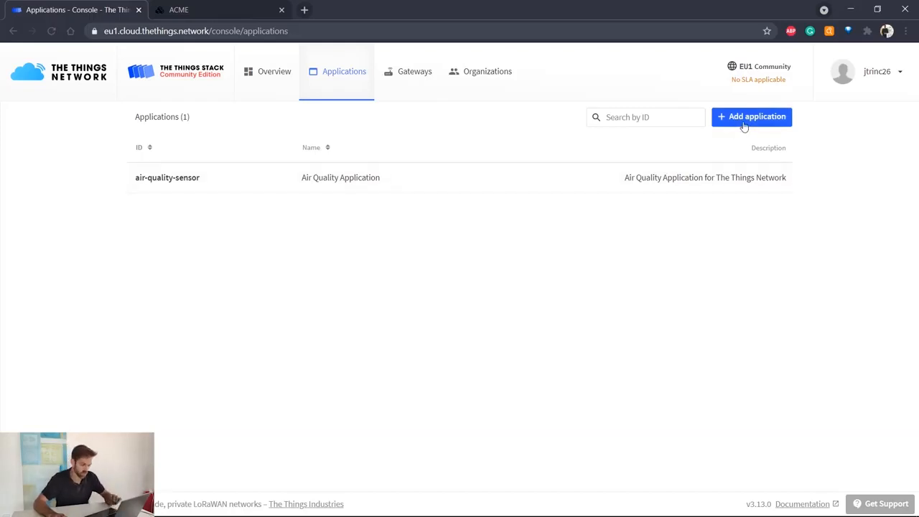
- Create API key 'my_key' with all rights for air-quality-sensor and copy its secret
{"action": "left_click", "coordinate": [167, 177]}
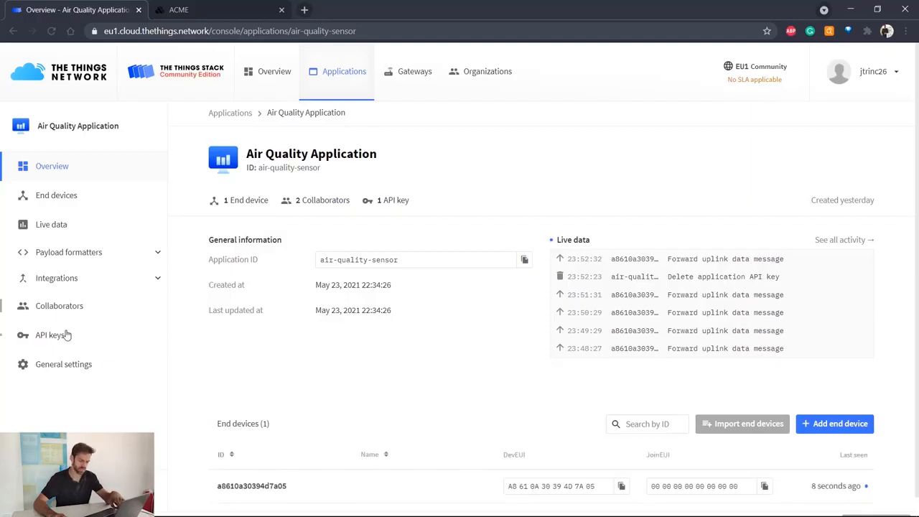
{"action": "left_click", "coordinate": [49, 335]}
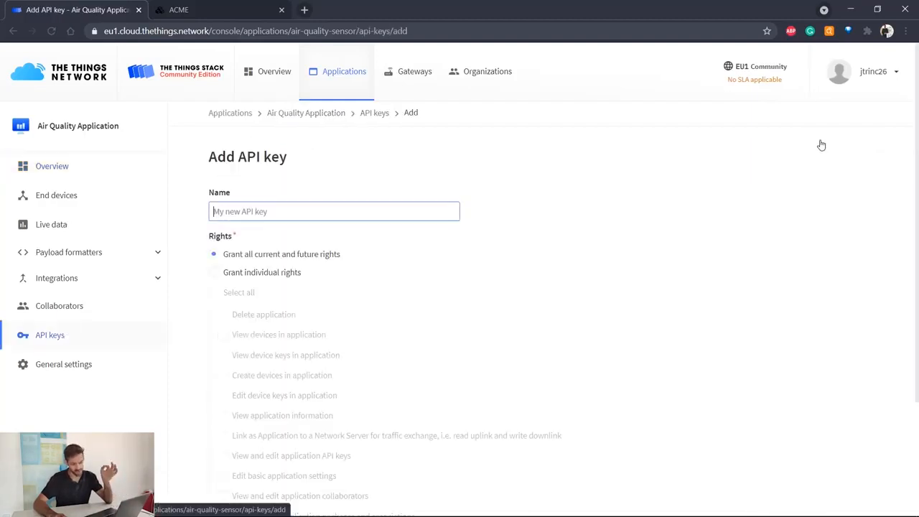
{"action": "type", "text": "my_ke"}
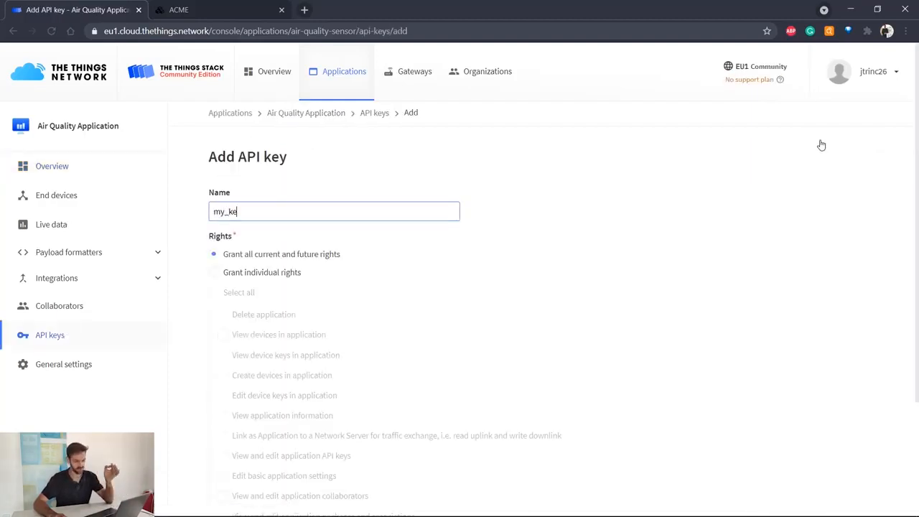
{"action": "type", "text": "y"}
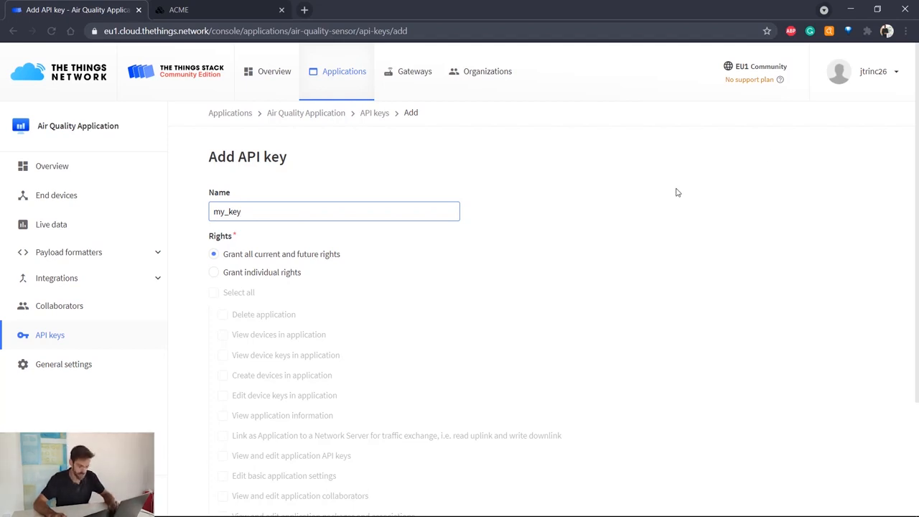
{"action": "scroll", "scroll_direction": "down", "scroll_amount": 3}
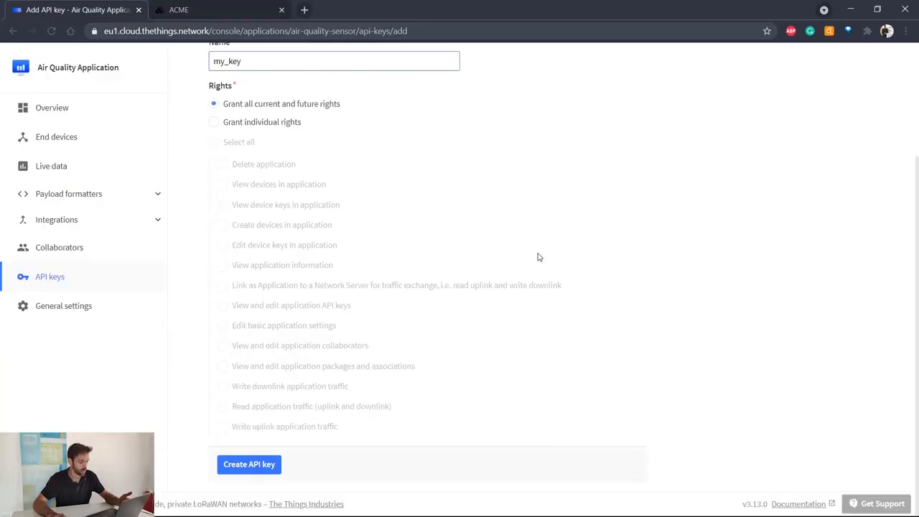
{"action": "left_click", "coordinate": [249, 464]}
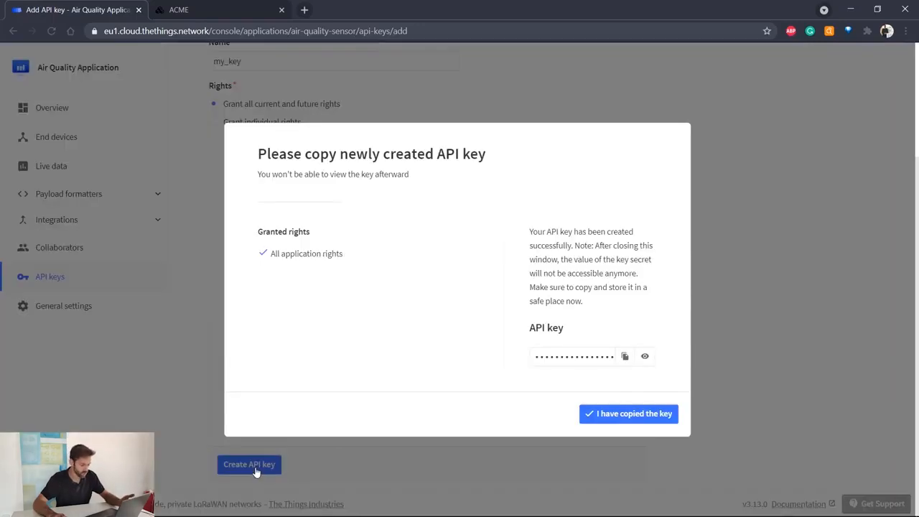
{"action": "left_click", "coordinate": [624, 356]}
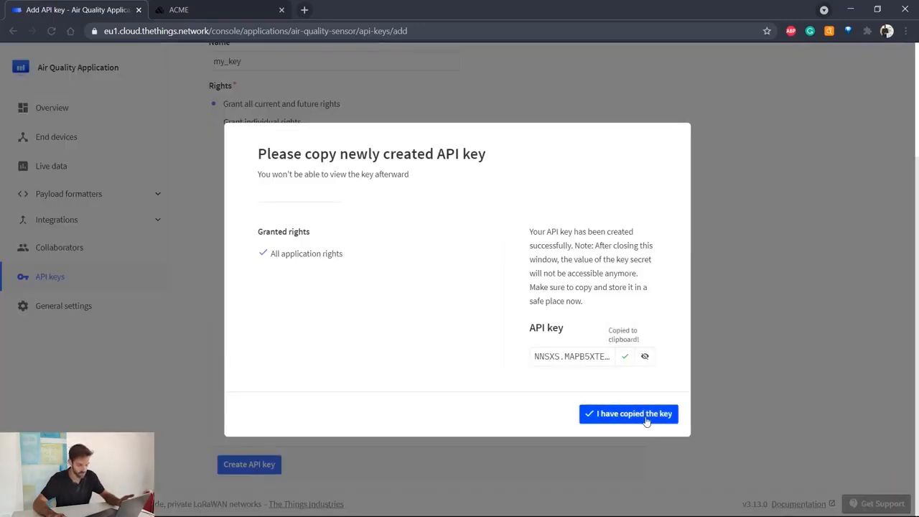
{"action": "left_click", "coordinate": [628, 414]}
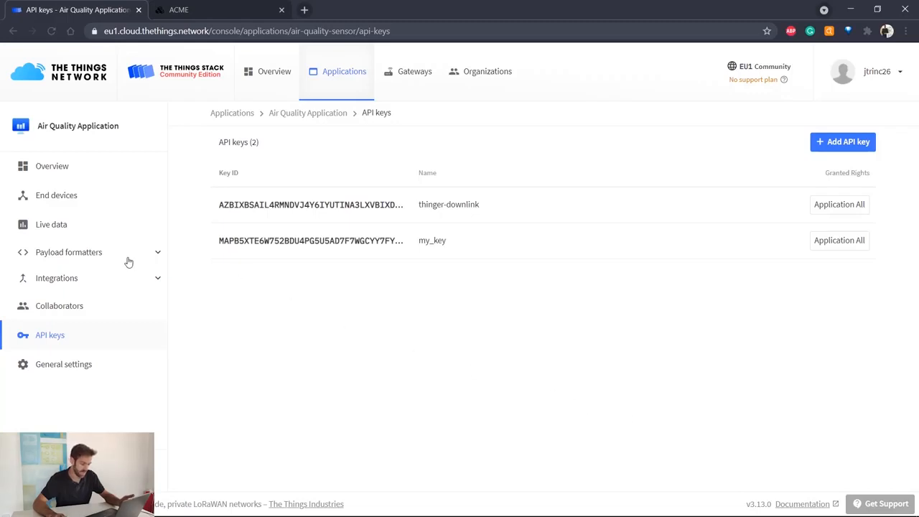
- Start a new custom webhook with ID 'thinger-ttn' and JSON format
{"action": "left_click", "coordinate": [56, 278]}
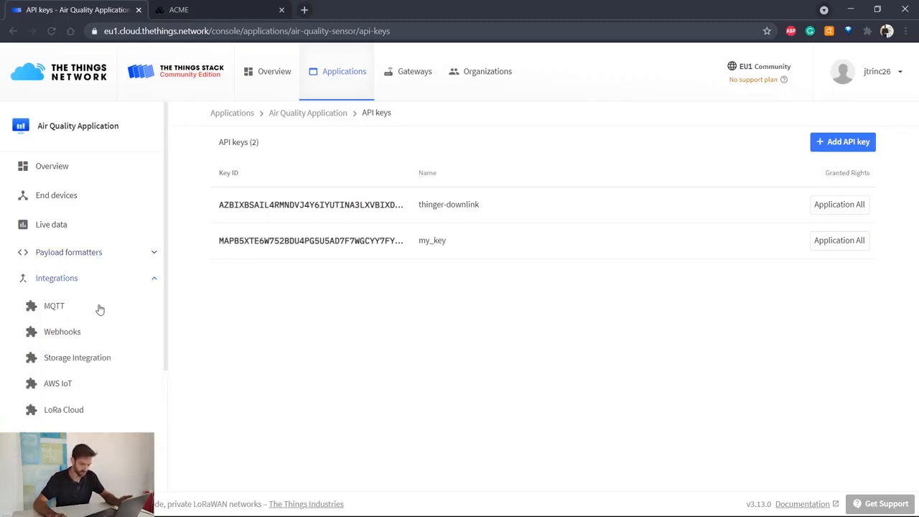
{"action": "left_click", "coordinate": [62, 331]}
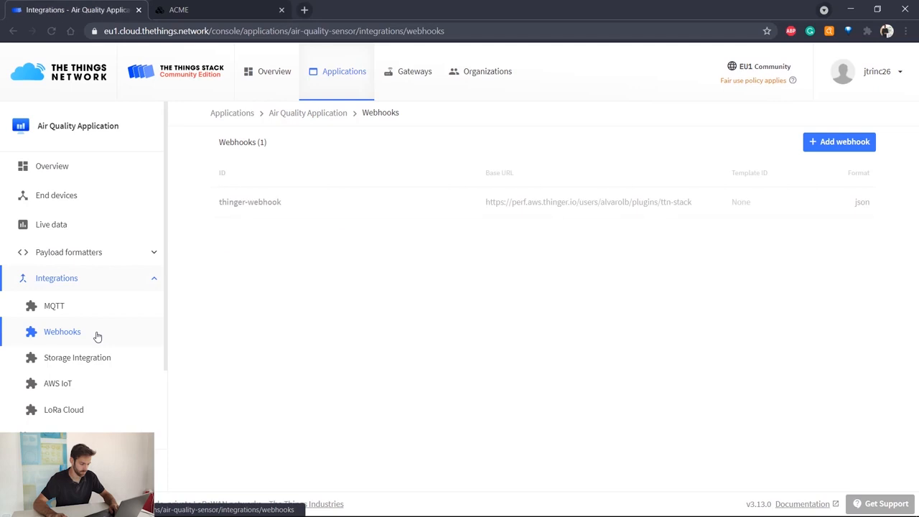
{"action": "left_click", "coordinate": [839, 141]}
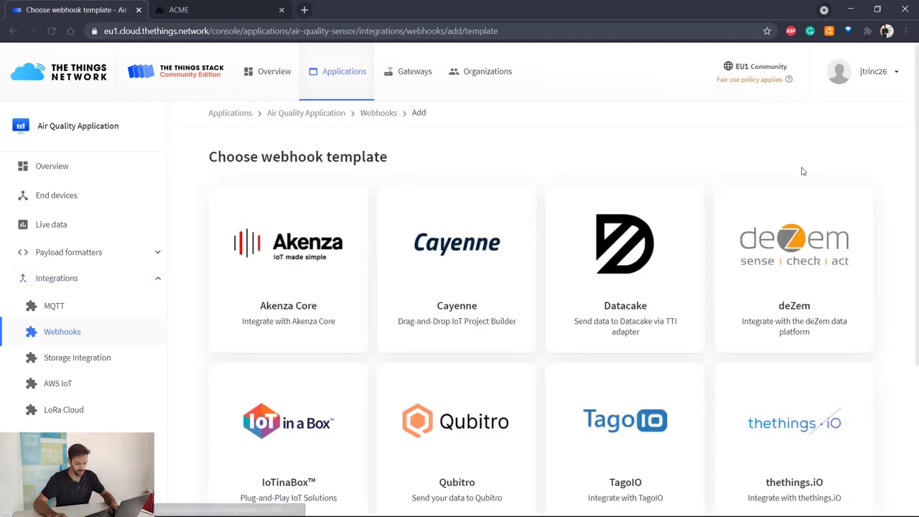
{"action": "mouse_move", "coordinate": [689, 237]}
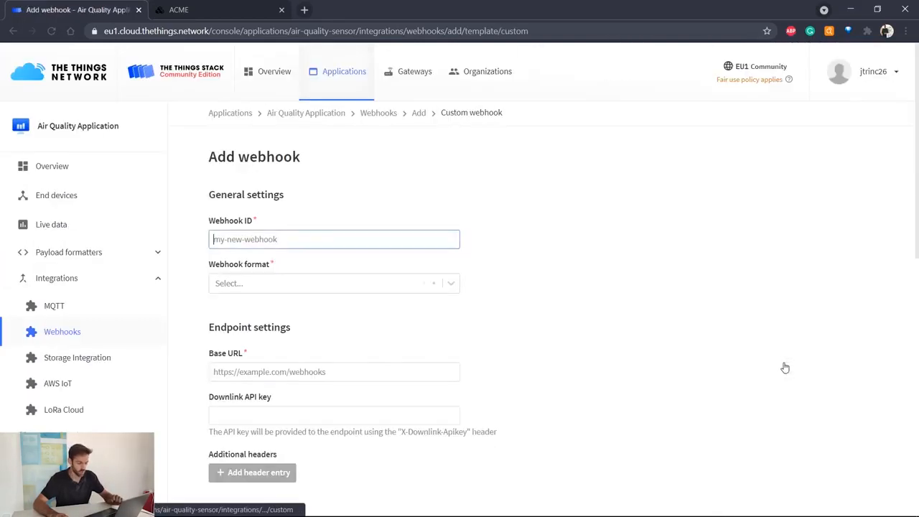
{"action": "type", "text": "thinger-"}
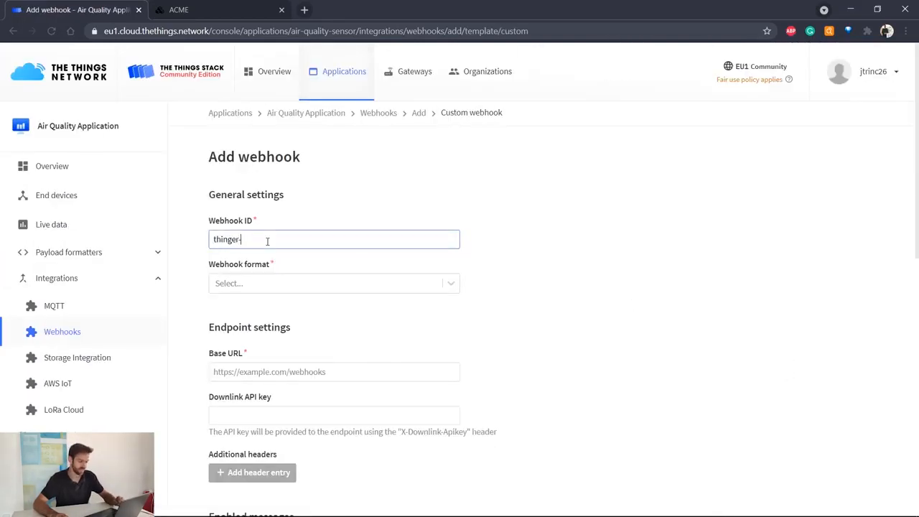
{"action": "type", "text": "ttn"}
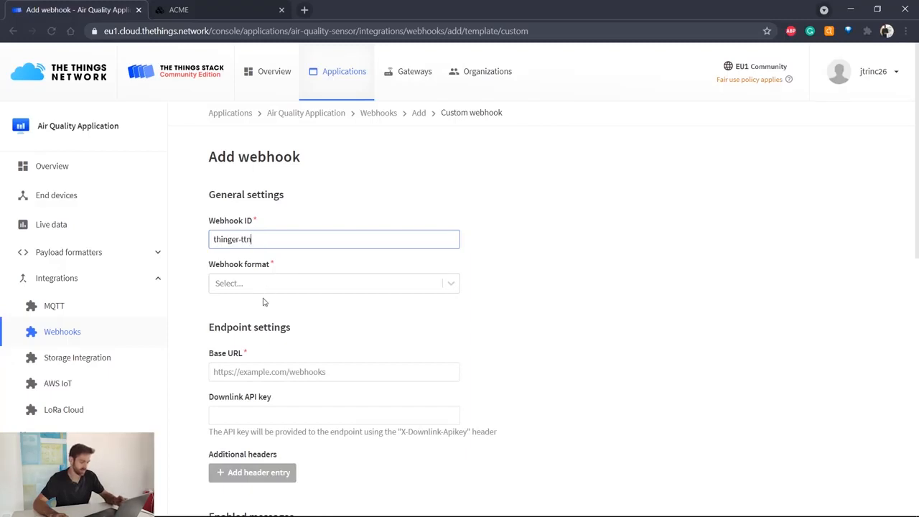
{"action": "left_click", "coordinate": [334, 283]}
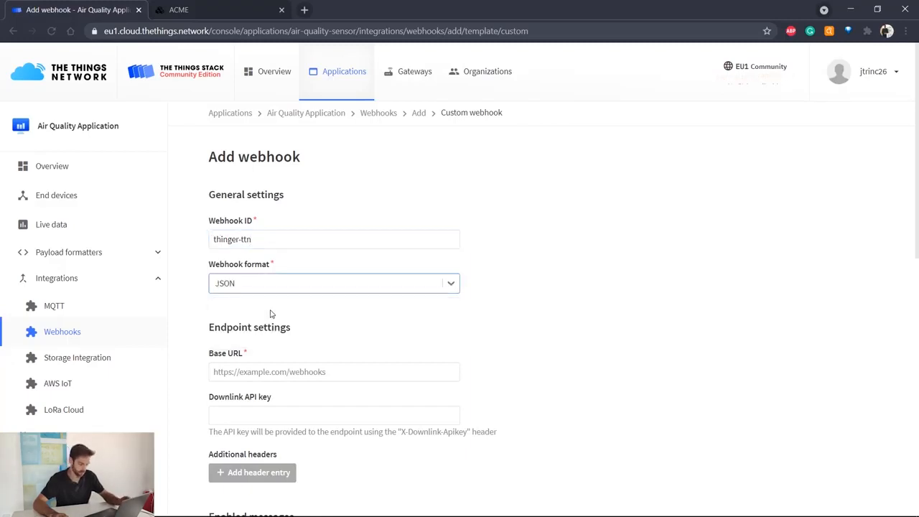
- Set the base URL and Bearer Authorization header, enable Uplink, and save the webhook
{"action": "left_click", "coordinate": [334, 279]}
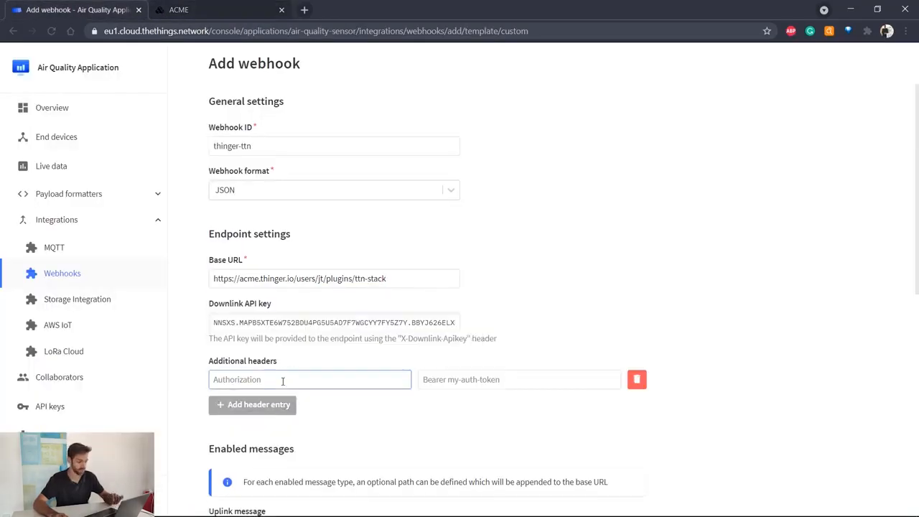
{"action": "type", "text": "Authorization"}
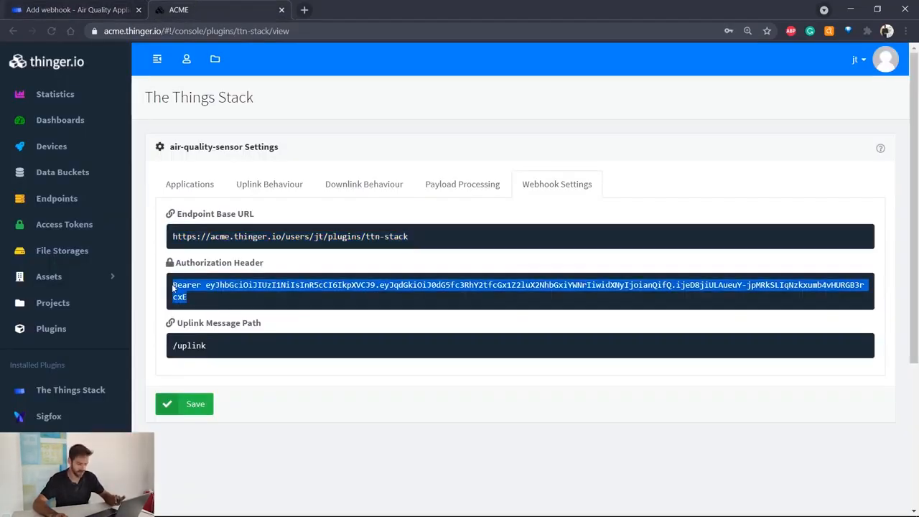
{"action": "left_click", "coordinate": [76, 10]}
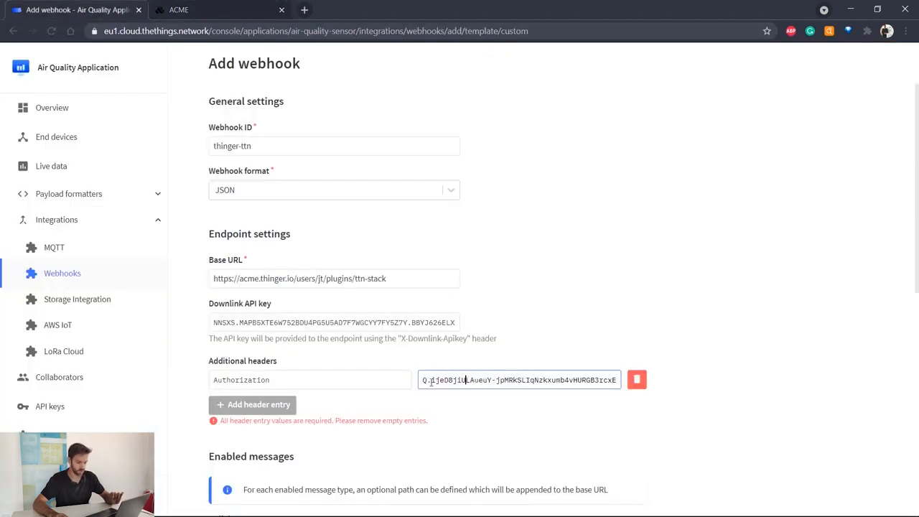
{"action": "type", "text": "Bearer eyJhbGciOiJIUzI1NiIsInR5cCI6IkpXVCJ9.e"}
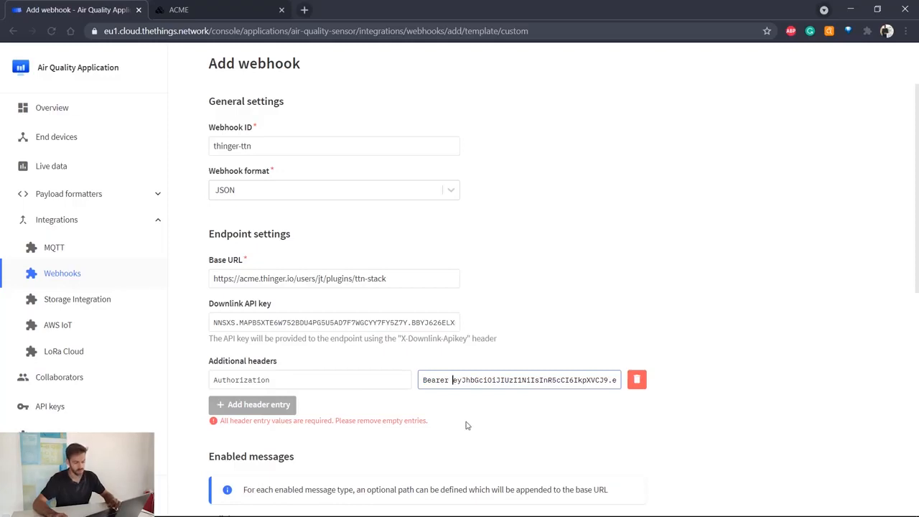
{"action": "scroll", "scroll_direction": "down", "scroll_amount": 3}
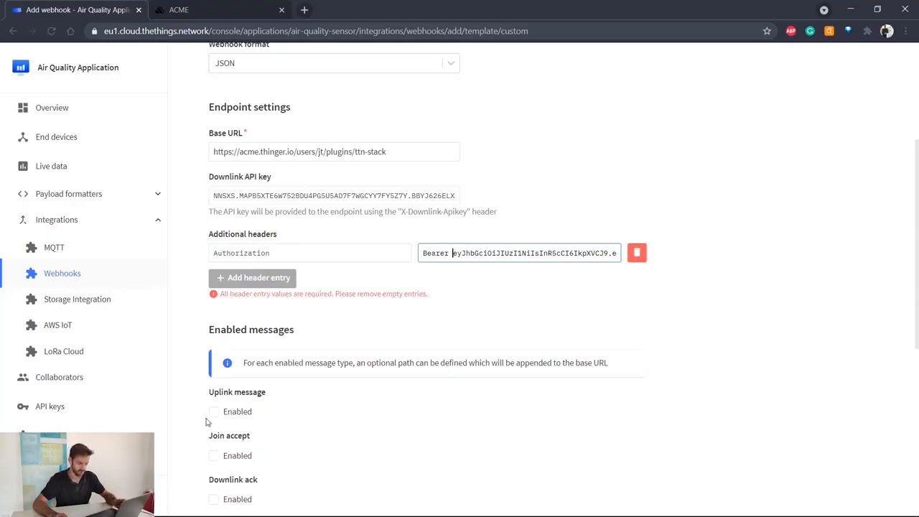
{"action": "left_click", "coordinate": [178, 9]}
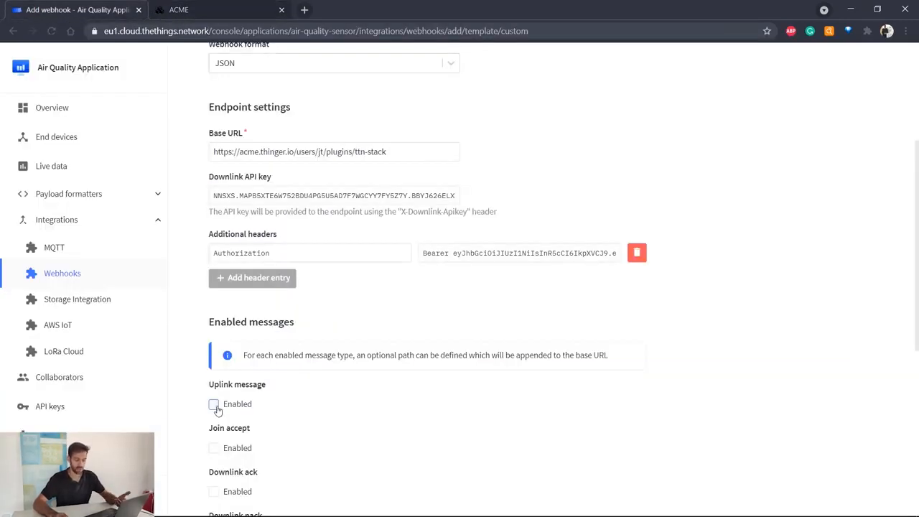
{"action": "left_click", "coordinate": [213, 404]}
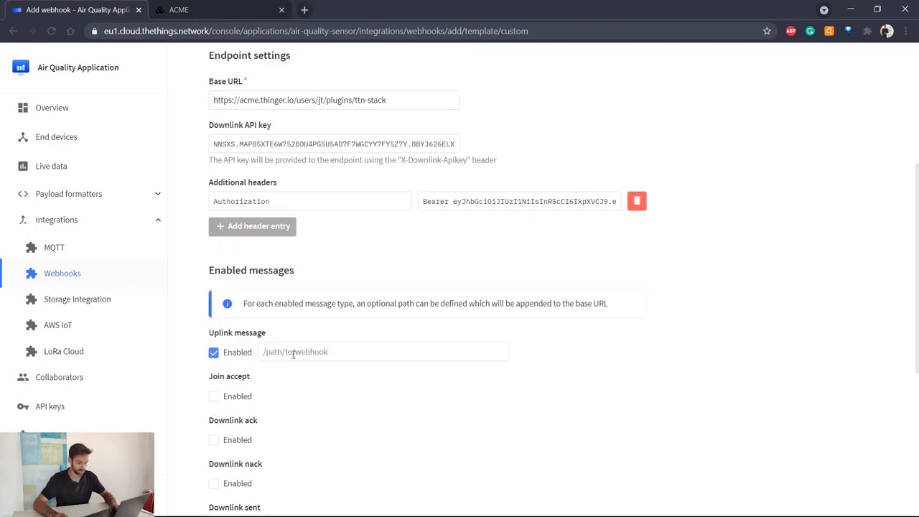
{"action": "scroll", "scroll_direction": "down", "scroll_amount": 3}
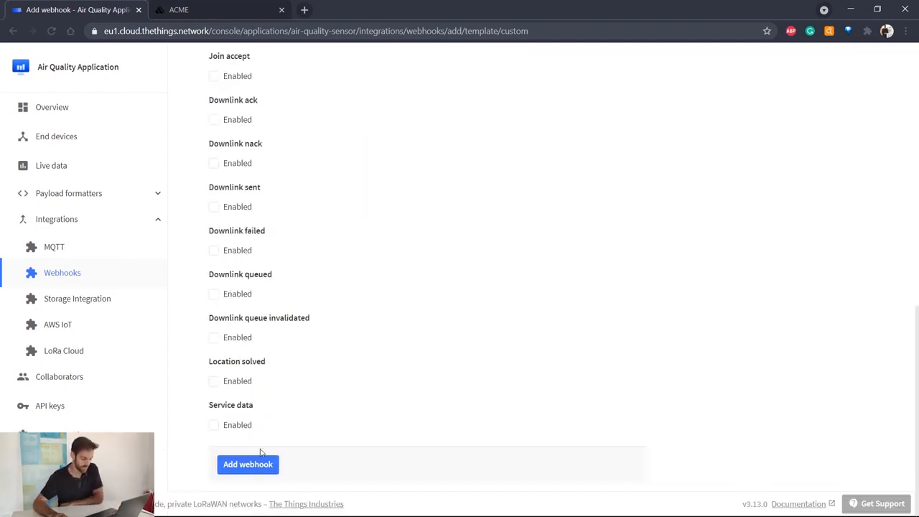
{"action": "left_click", "coordinate": [248, 464]}
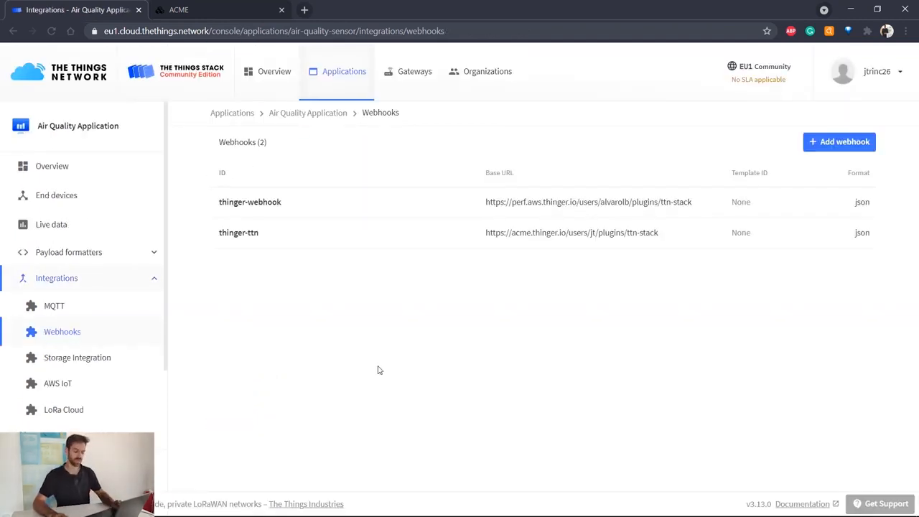
- Filter thinger.io devices by 'AI' and open AIQ_A8610A30394D7A05's overview
{"action": "left_click", "coordinate": [219, 9]}
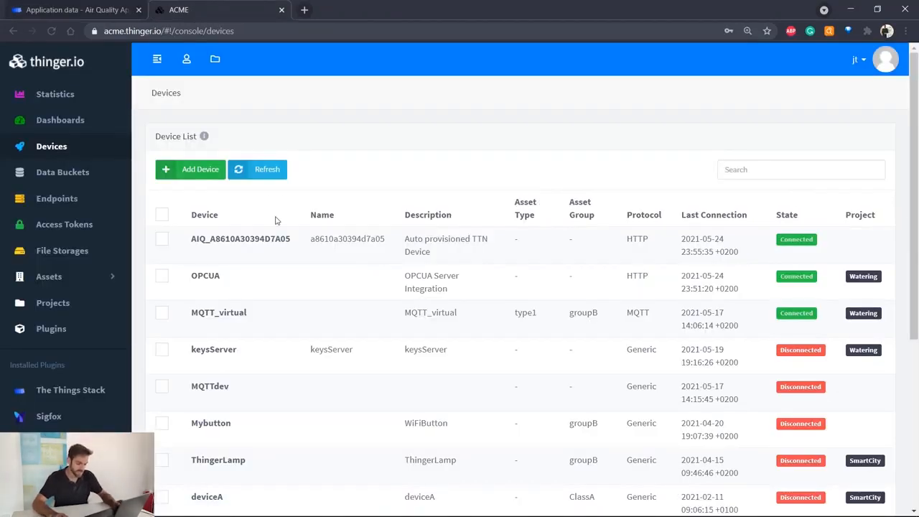
{"action": "left_click", "coordinate": [800, 169]}
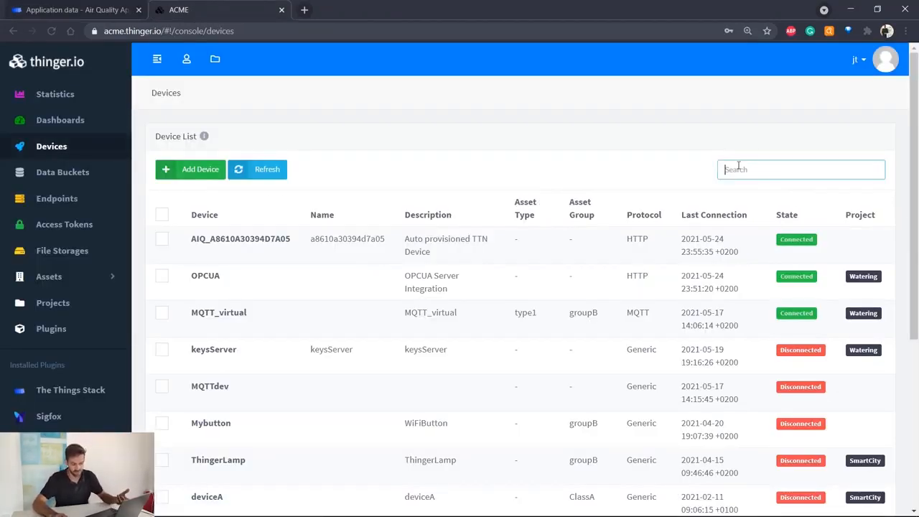
{"action": "type", "text": "AI"}
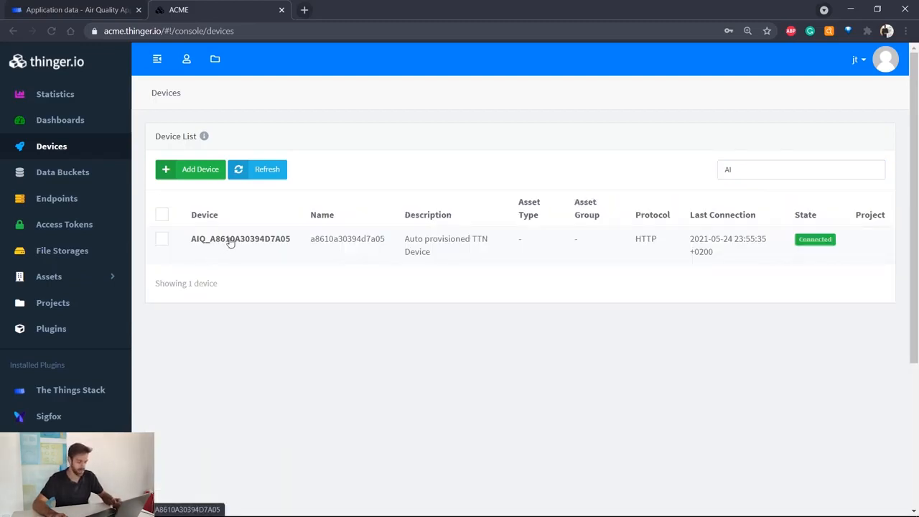
{"action": "left_click", "coordinate": [239, 238]}
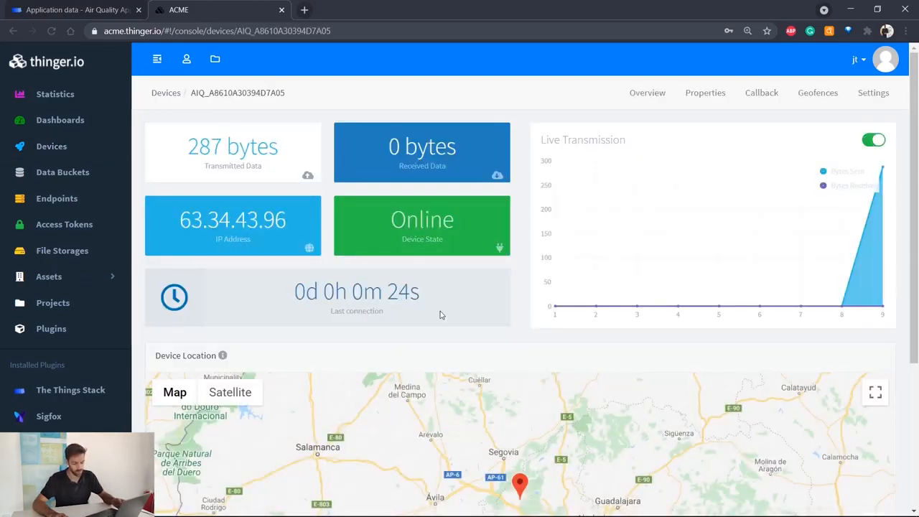
{"action": "scroll", "scroll_direction": "down", "scroll_amount": 3}
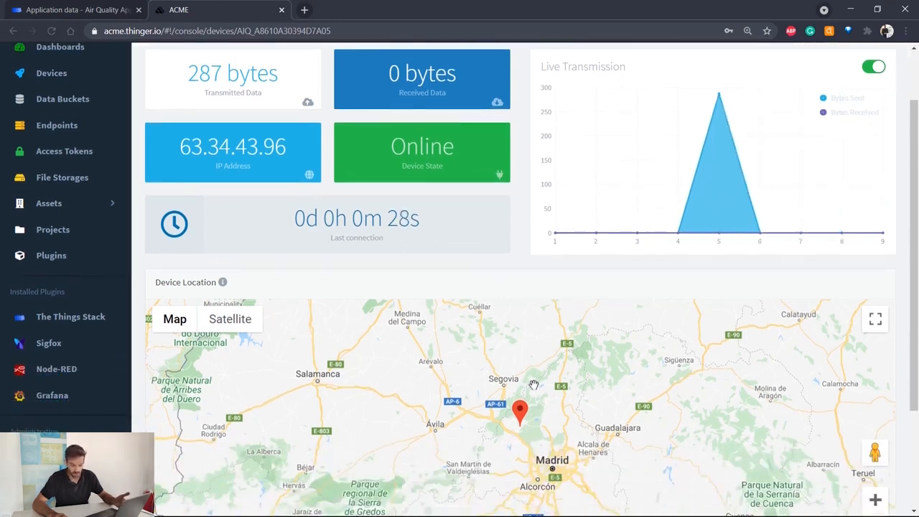
{"action": "scroll", "scroll_direction": "up", "scroll_amount": 3}
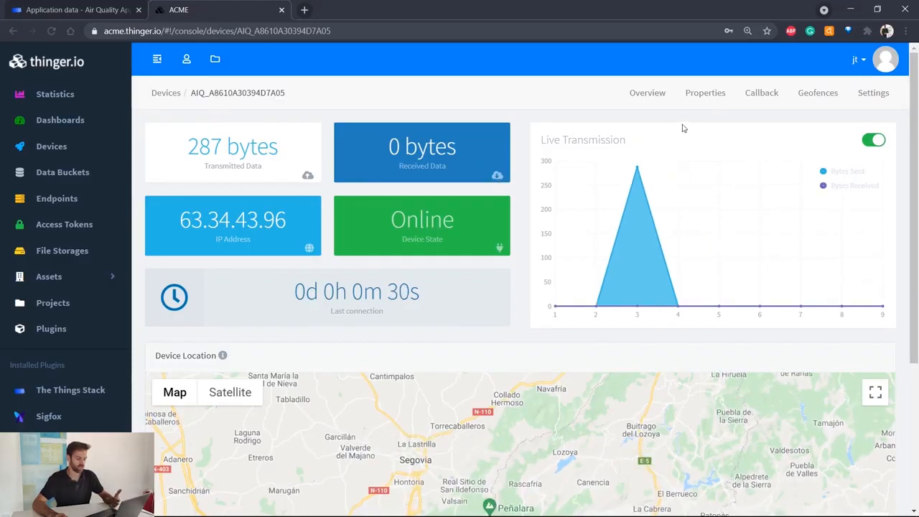
- Show the device's properties, expanding the device details and location coordinates
{"action": "left_click", "coordinate": [705, 92]}
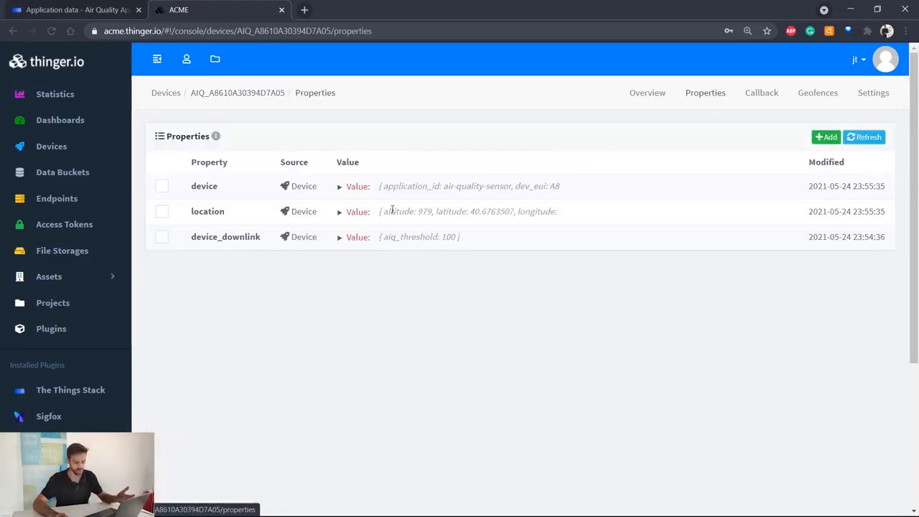
{"action": "mouse_move", "coordinate": [366, 209]}
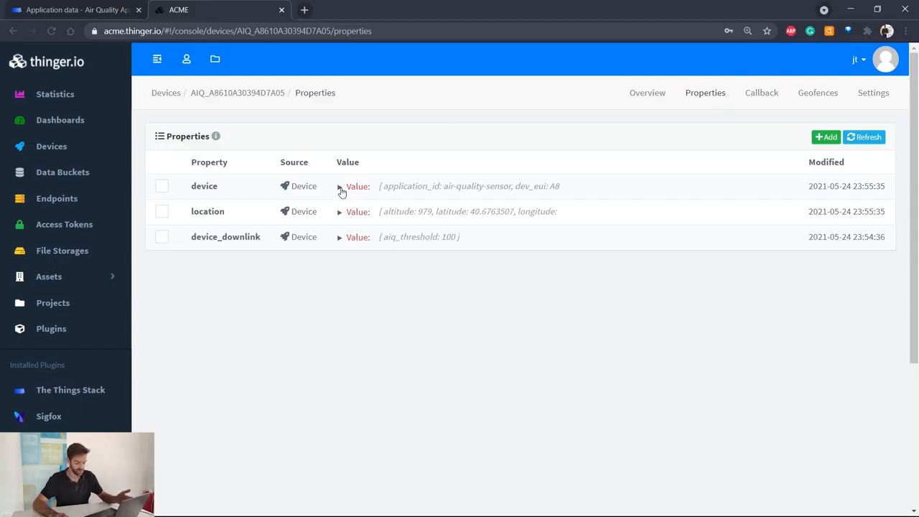
{"action": "left_click", "coordinate": [340, 186]}
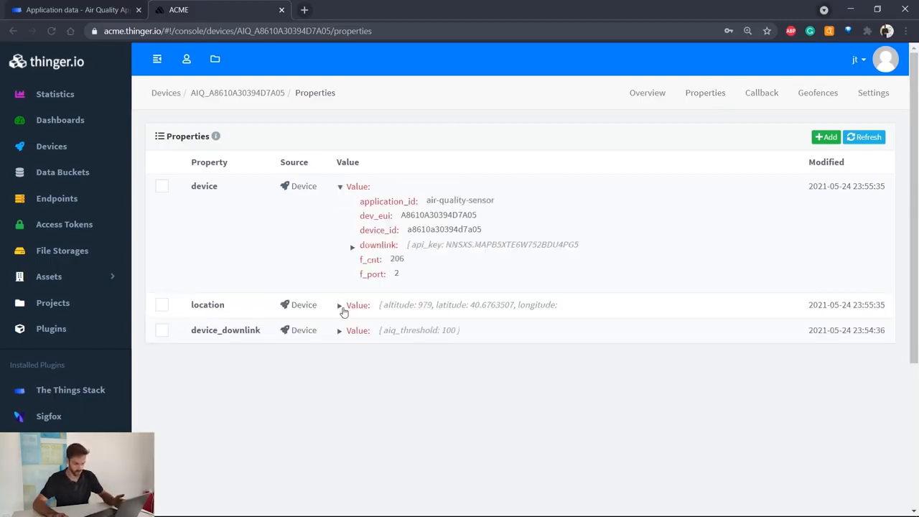
{"action": "left_click", "coordinate": [340, 305]}
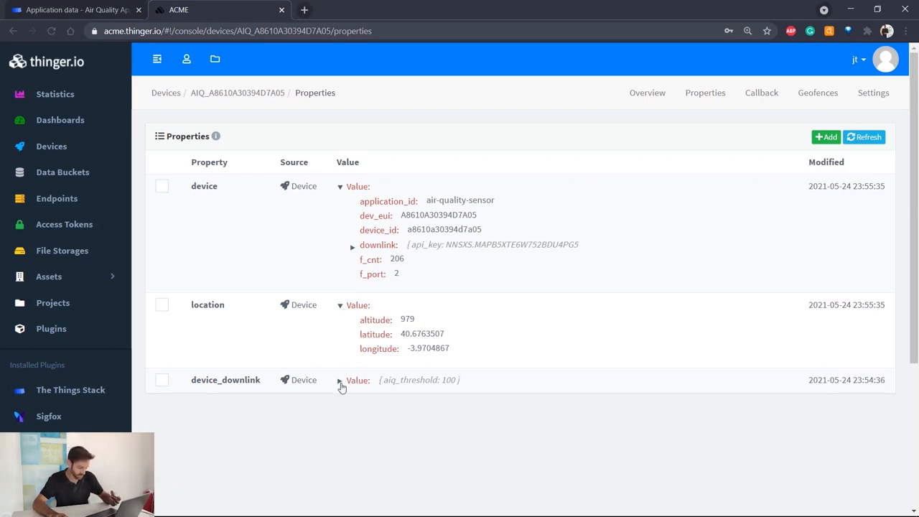
- Edit the device_downlink iaq_threshold property in its dialog and save it
{"action": "left_click", "coordinate": [341, 379]}
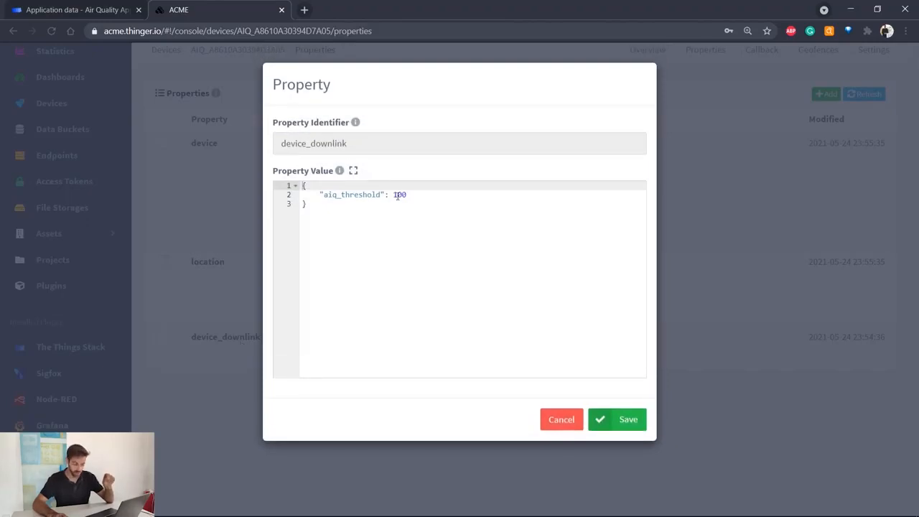
{"action": "type", "text": "70"}
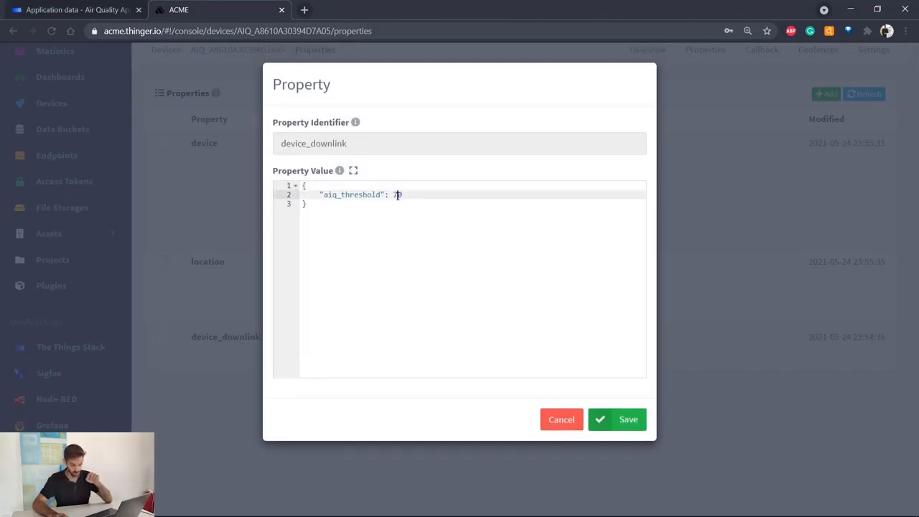
{"action": "left_click", "coordinate": [616, 420]}
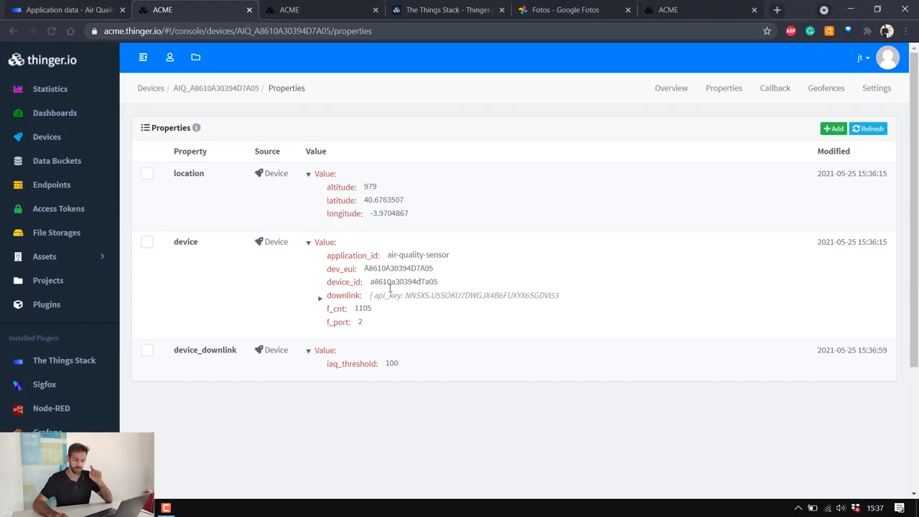
{"action": "key", "text": "F11"}
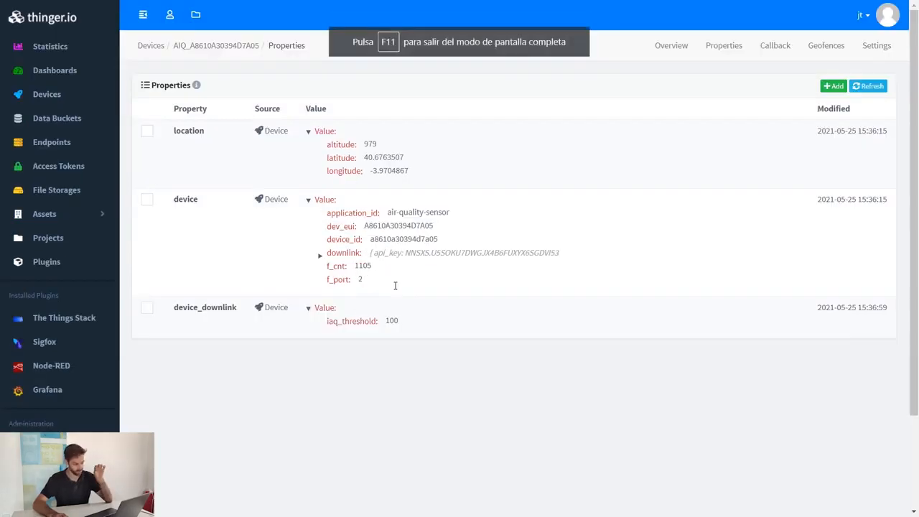
- Open the AIQ_A8610A30394D7A05 data bucket and scroll across its reading columns
{"action": "left_click", "coordinate": [57, 118]}
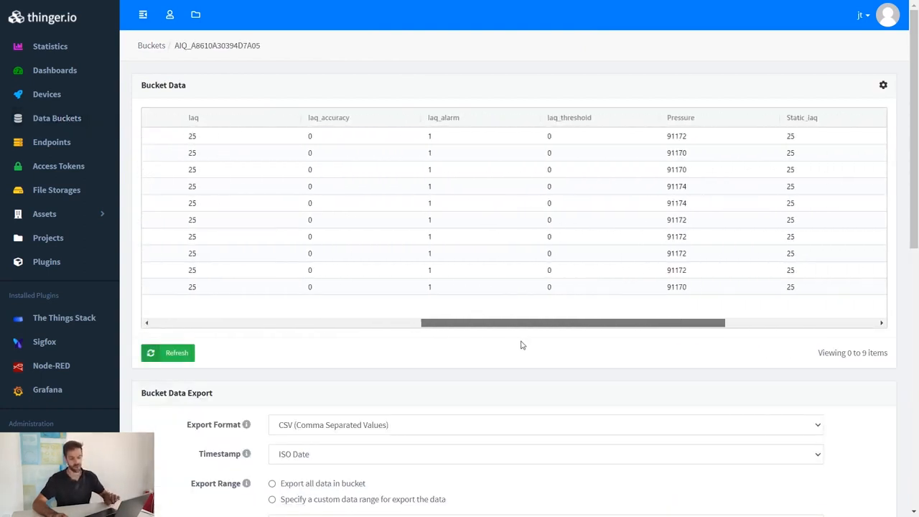
{"action": "scroll", "scroll_direction": "right", "scroll_amount": 3}
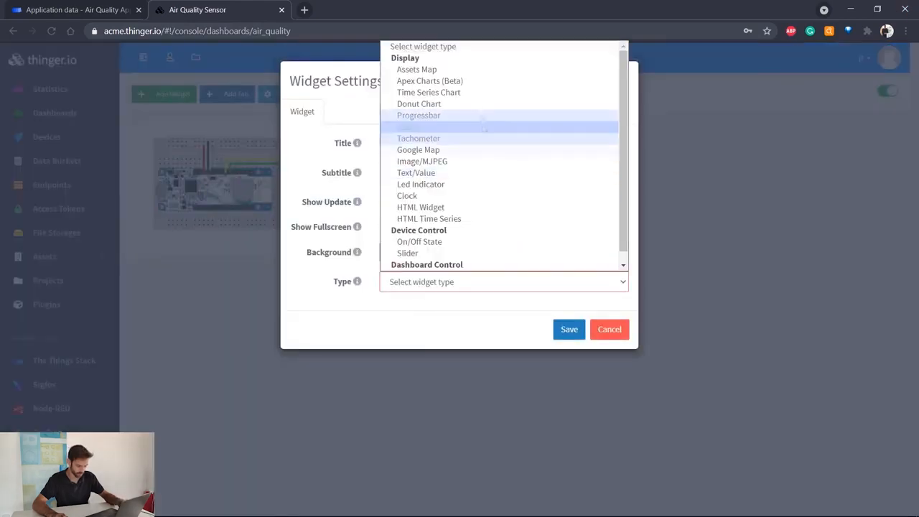
- Add a tachometer gauge ranging 0–500 with coloured AQI health bands
{"action": "left_click", "coordinate": [609, 329]}
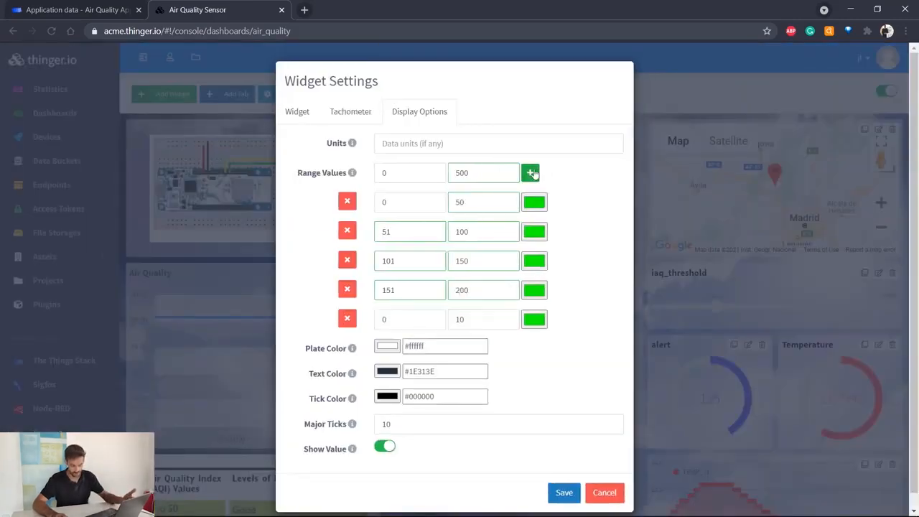
{"action": "left_click", "coordinate": [530, 172]}
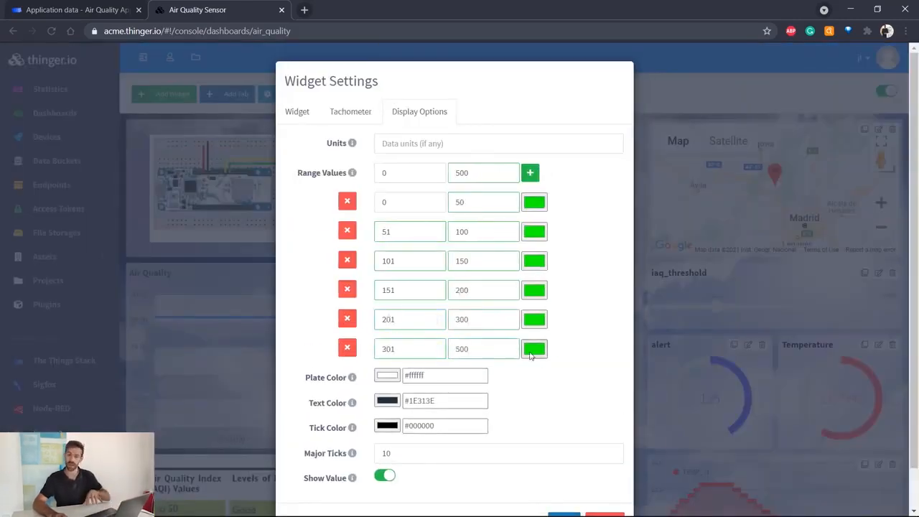
{"action": "left_click", "coordinate": [534, 348]}
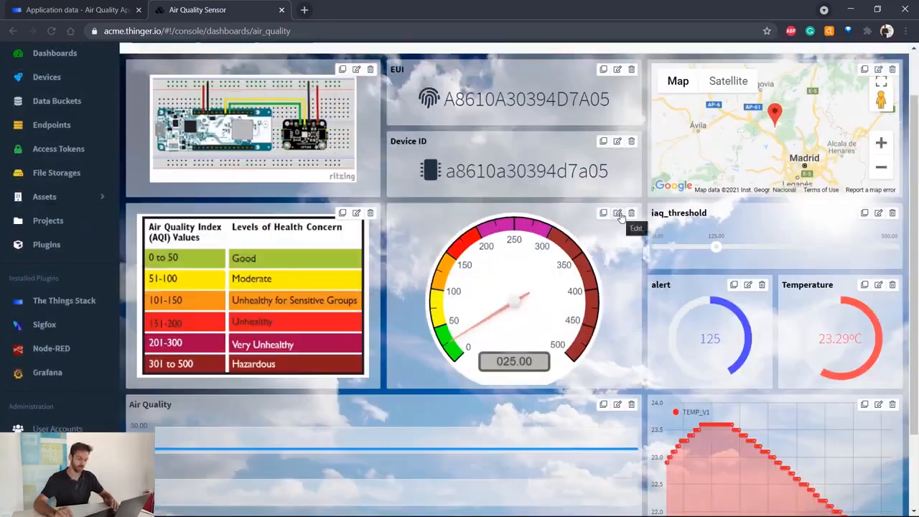
{"action": "left_click", "coordinate": [617, 214]}
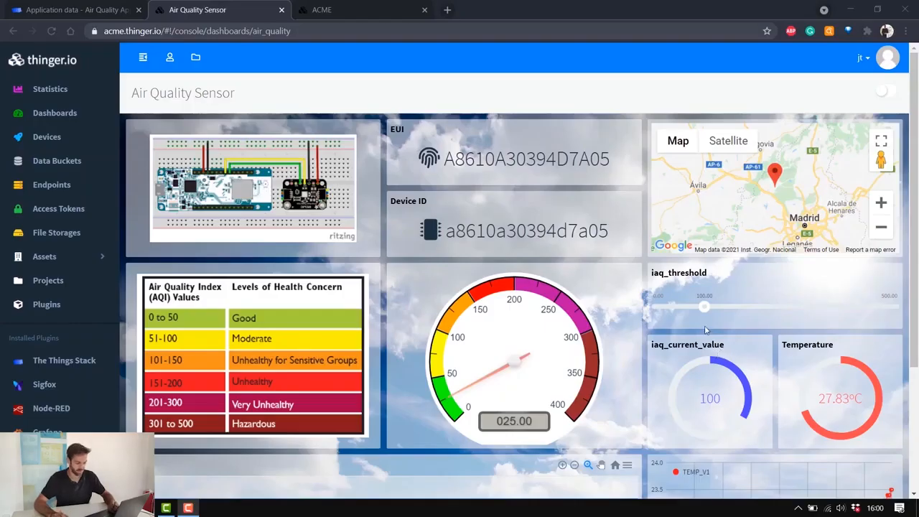
{"action": "mouse_move", "coordinate": [686, 282]}
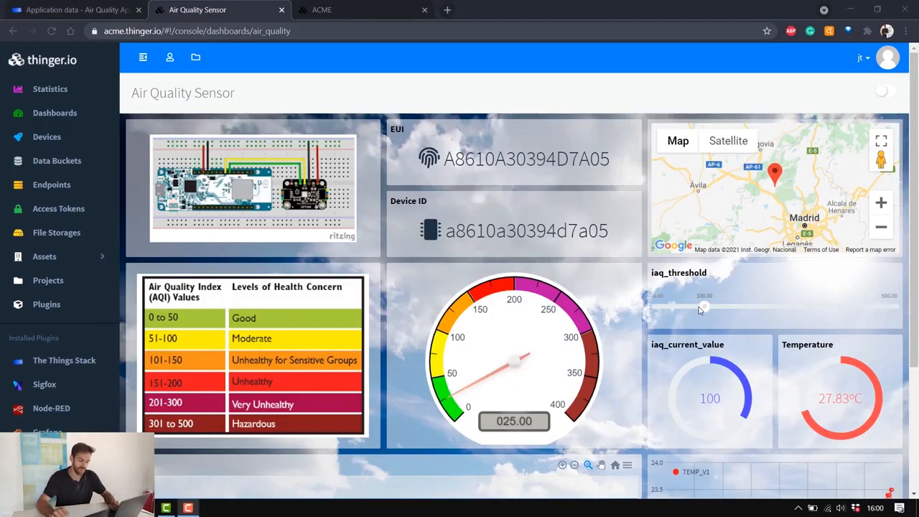
- Drag the dashboard's iaq_threshold slider up to 253
{"action": "left_click_drag", "start_coordinate": [703, 307], "coordinate": [775, 307]}
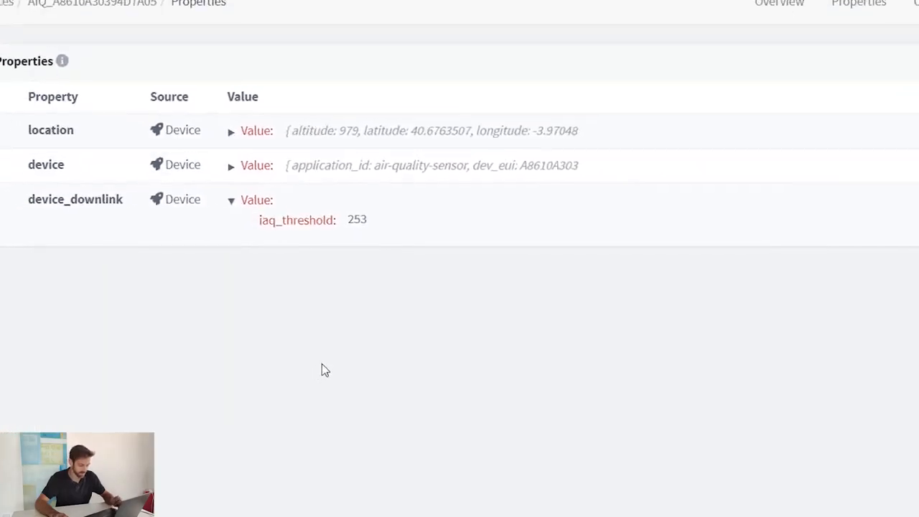
{"action": "left_click", "coordinate": [75, 10]}
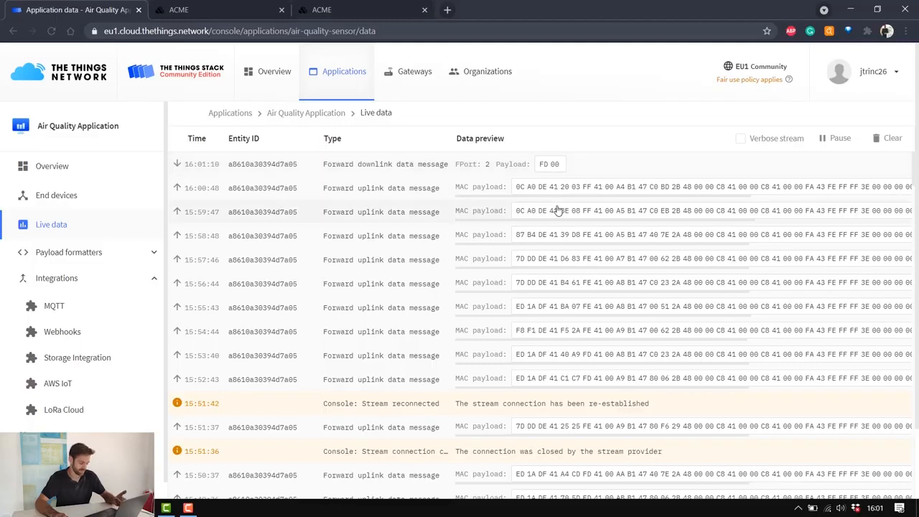
{"action": "mouse_move", "coordinate": [370, 174]}
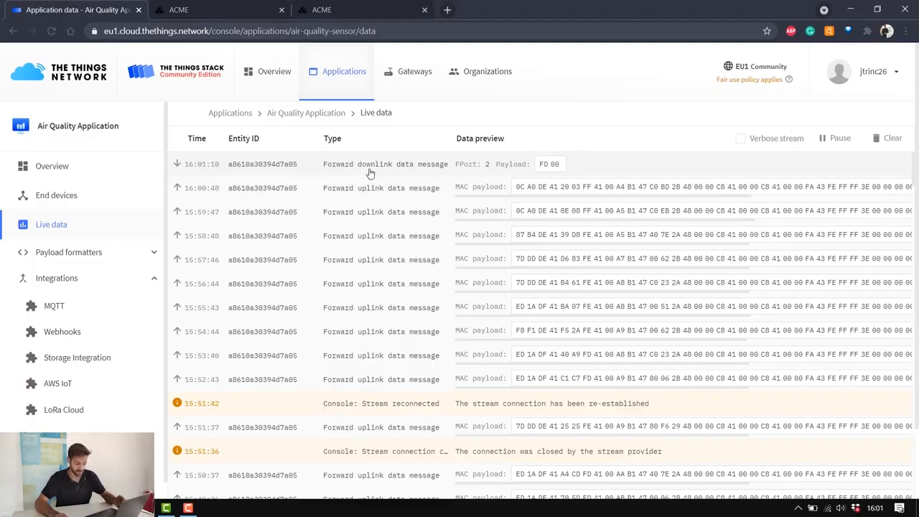
{"action": "mouse_move", "coordinate": [321, 9]}
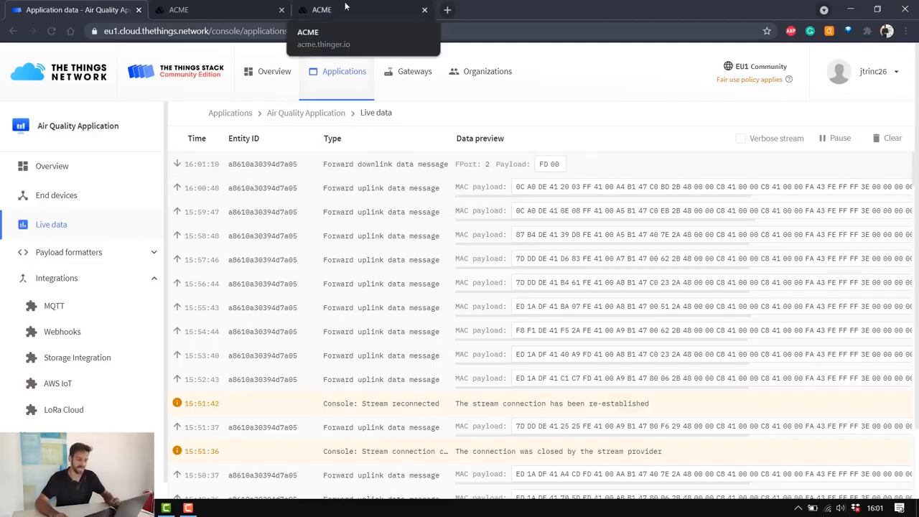
- Leave The Things Stack live data and return to thinger.io
{"action": "left_click", "coordinate": [322, 9]}
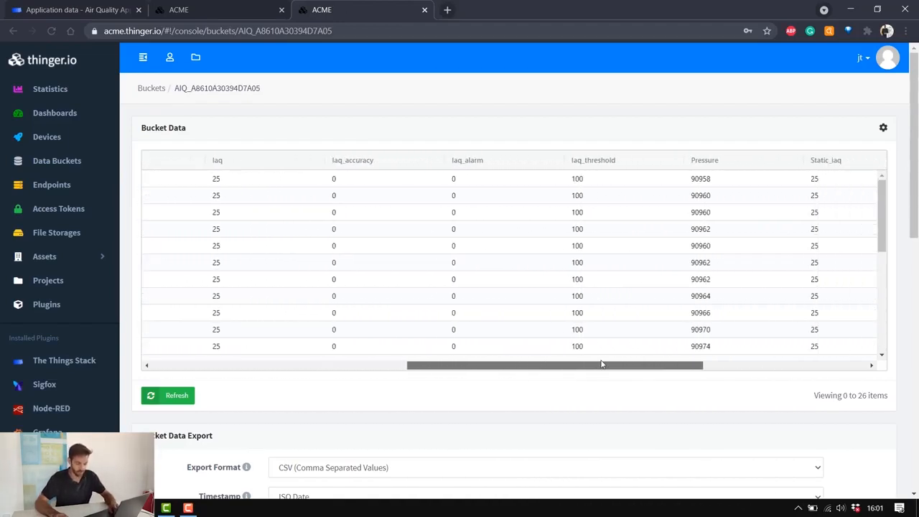
- Refresh Bucket Data so the newest row shows iaq_threshold 253
{"action": "left_click", "coordinate": [167, 395]}
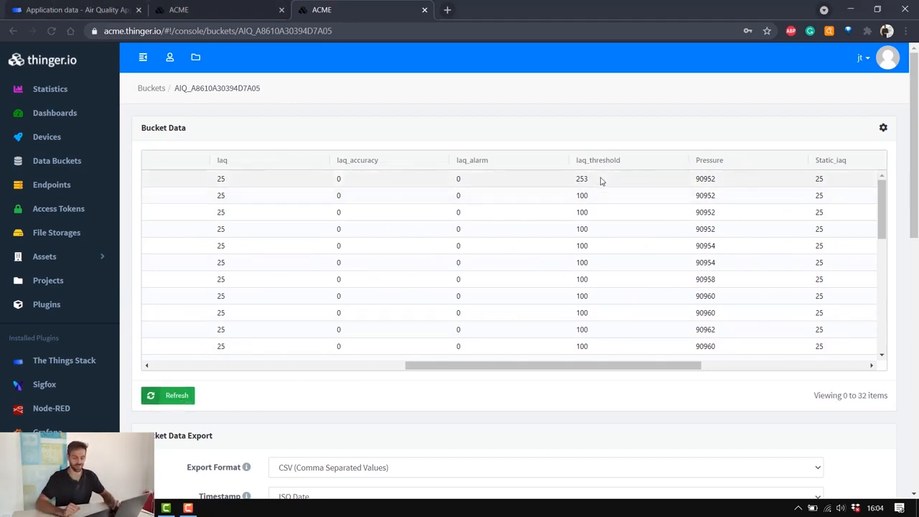
{"action": "mouse_move", "coordinate": [483, 152]}
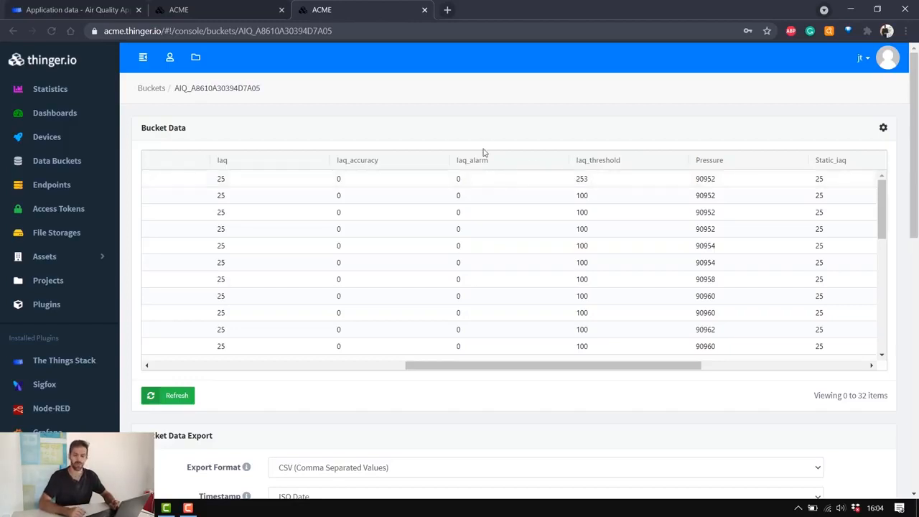